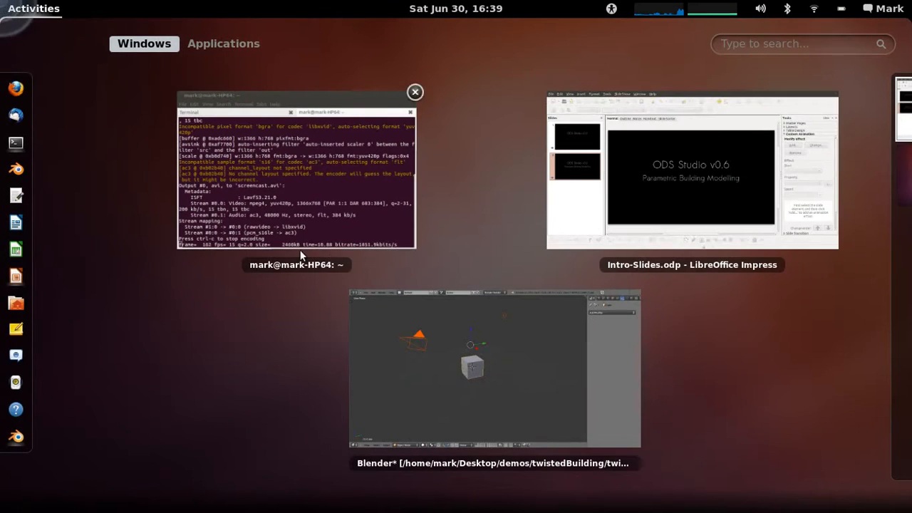
Switch to Blender and delete the default cube, camera and lamp
{"action": "left_click", "coordinate": [467, 368]}
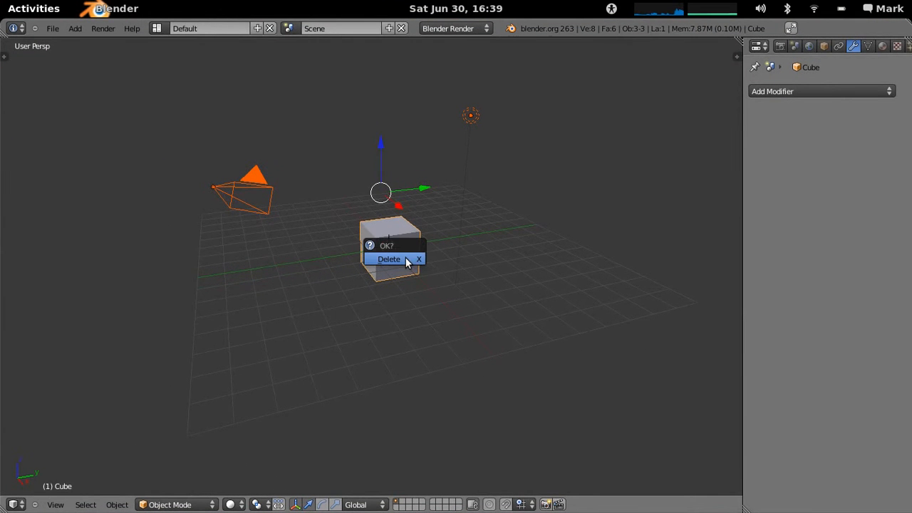
{"action": "left_click", "coordinate": [389, 258]}
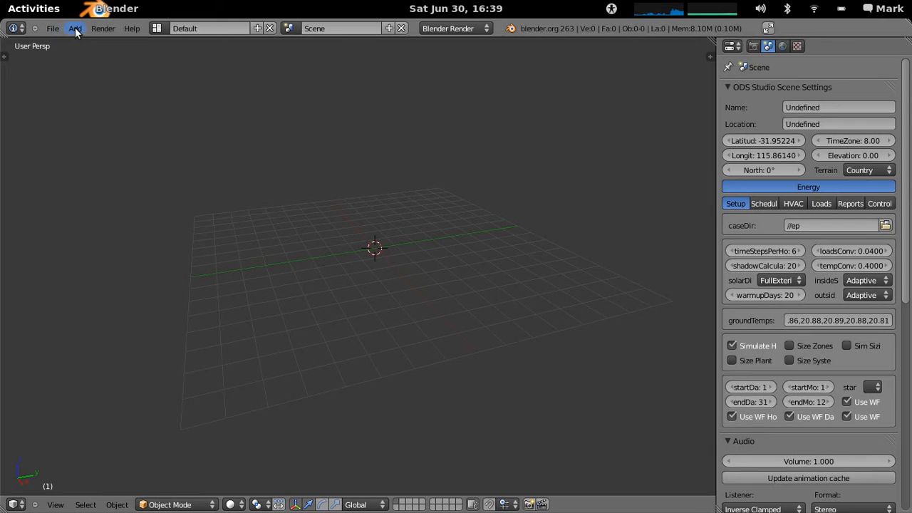
Add a plane and delete only its edges and faces in Edit Mode to form a square outline
{"action": "left_click", "coordinate": [74, 29]}
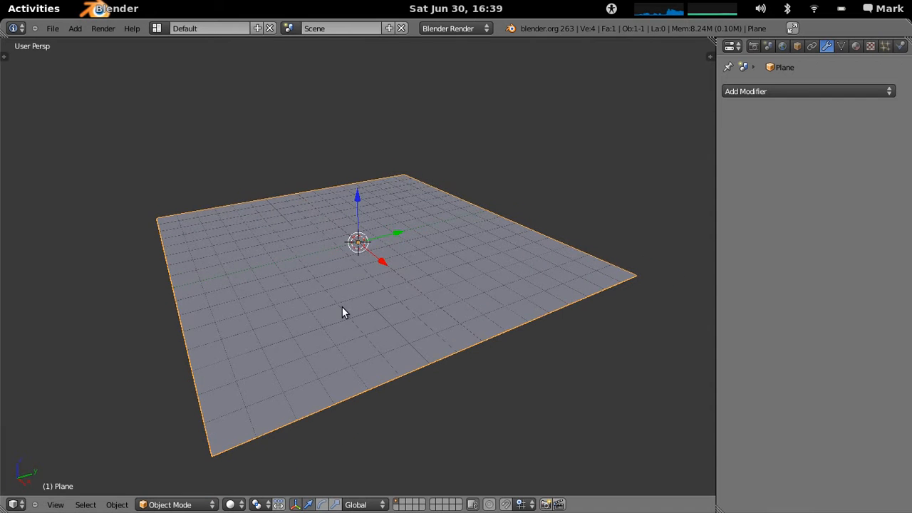
{"action": "key", "text": "Tab"}
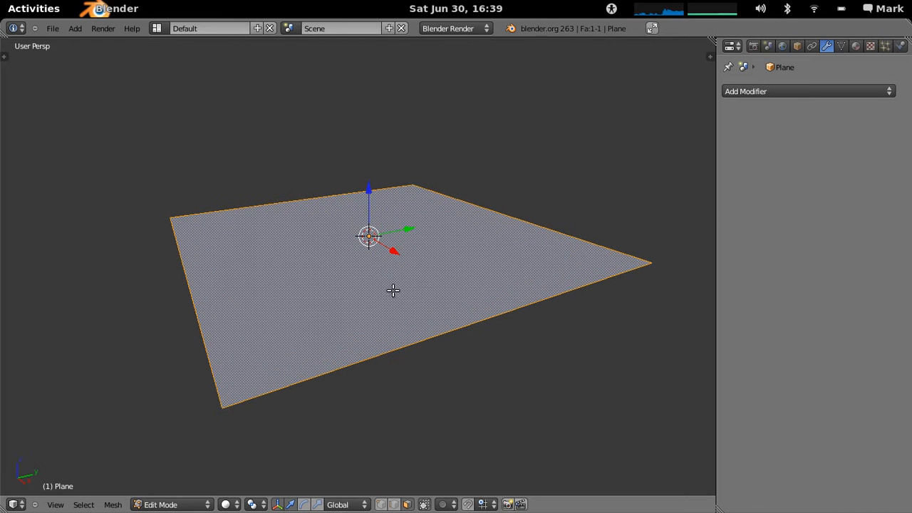
{"action": "mouse_move", "coordinate": [391, 277]}
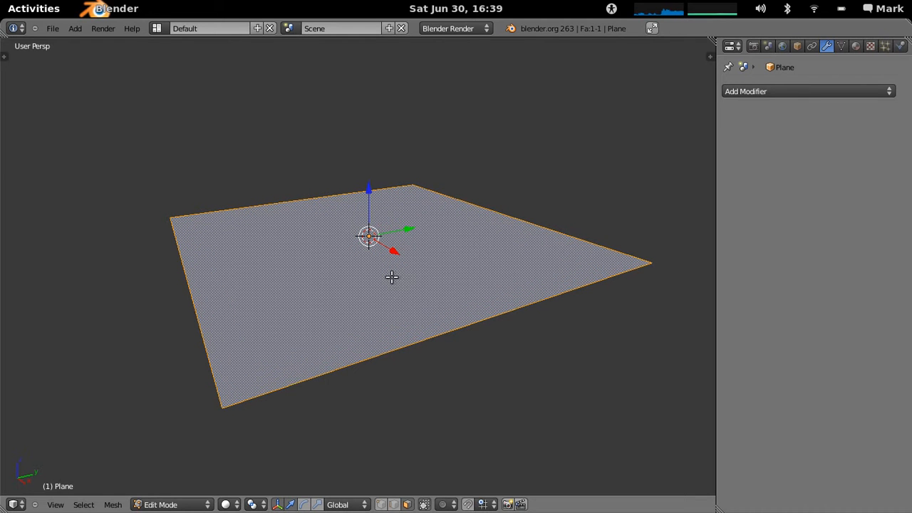
{"action": "key", "text": "x"}
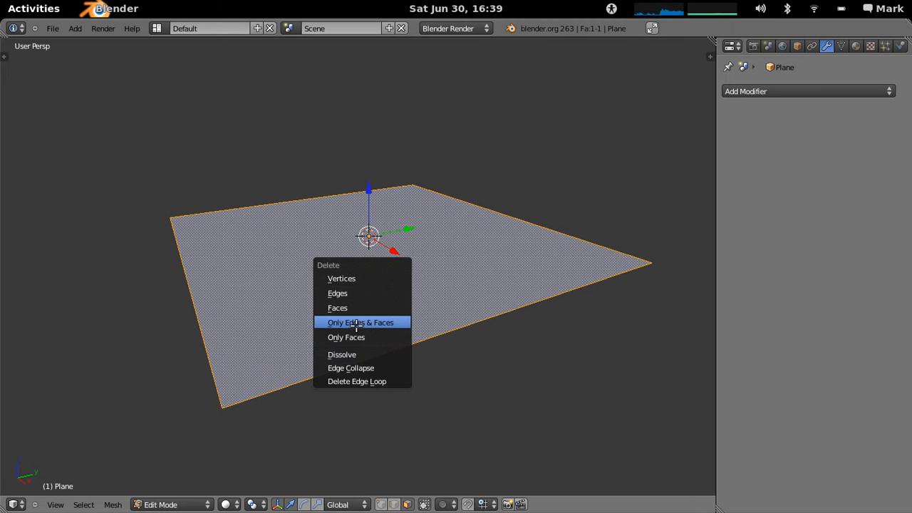
{"action": "left_click", "coordinate": [359, 322]}
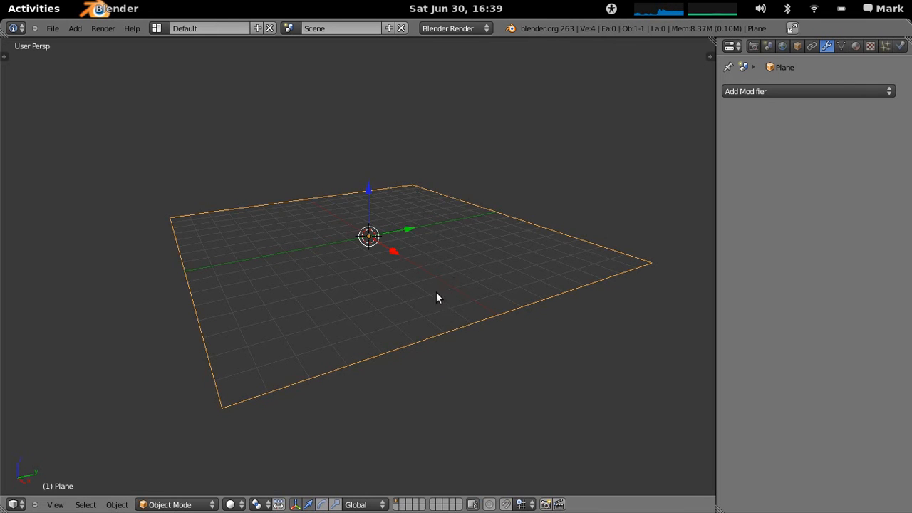
{"action": "key", "text": "Tab"}
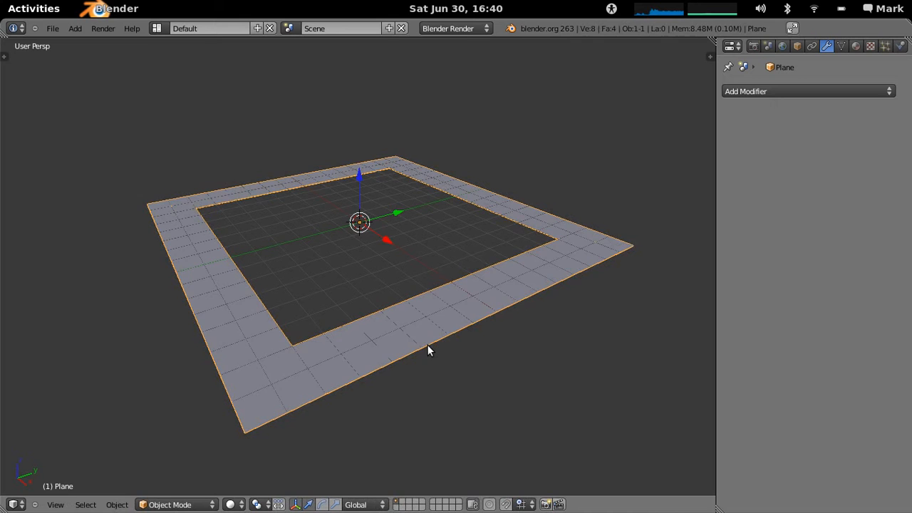
{"action": "key", "text": "Tab"}
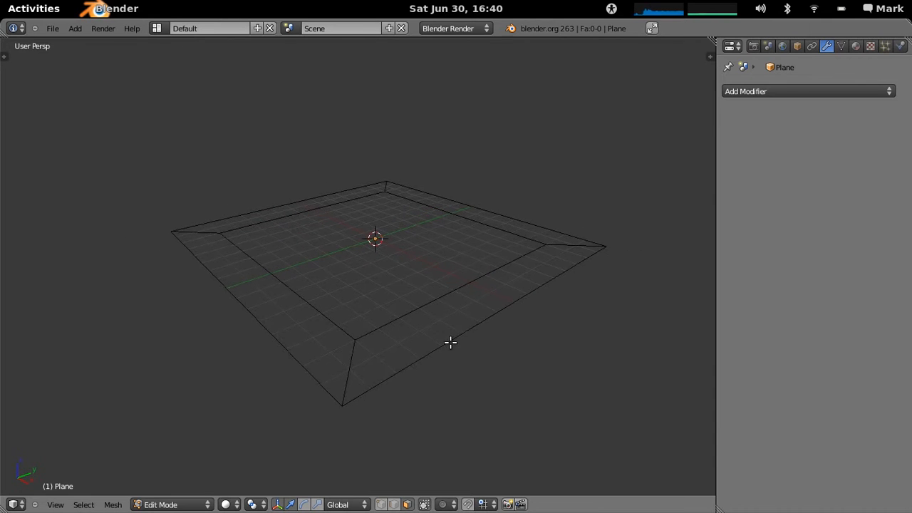
Add an Array modifier with constant Z offset, stacking the outline into sixteen floors
{"action": "key", "text": "Tab"}
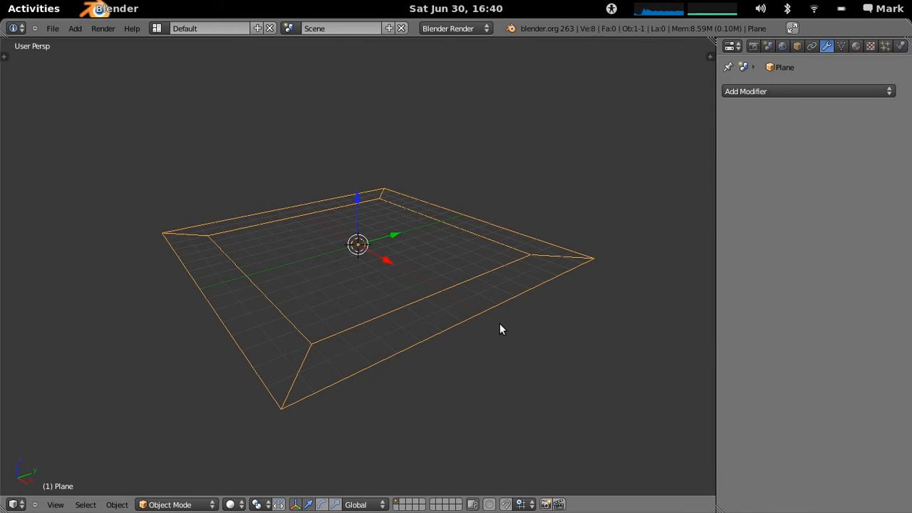
{"action": "left_click", "coordinate": [809, 91]}
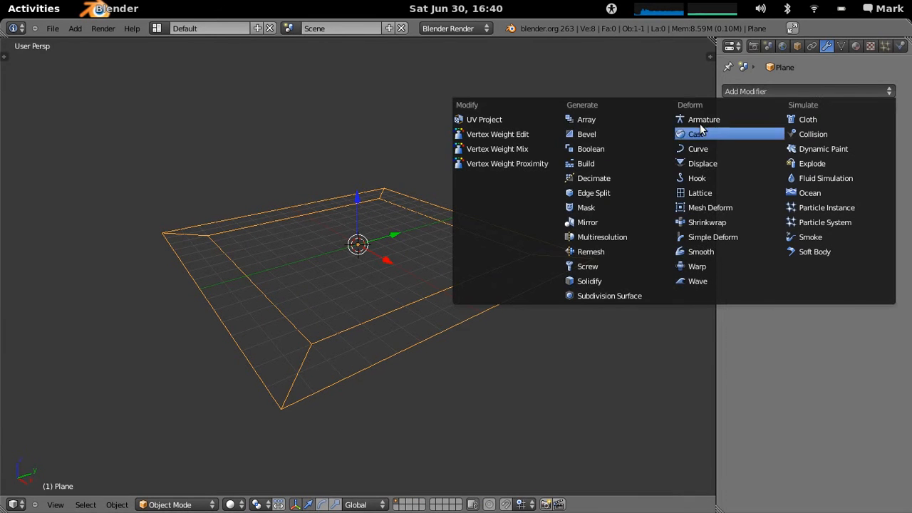
{"action": "left_click", "coordinate": [587, 119]}
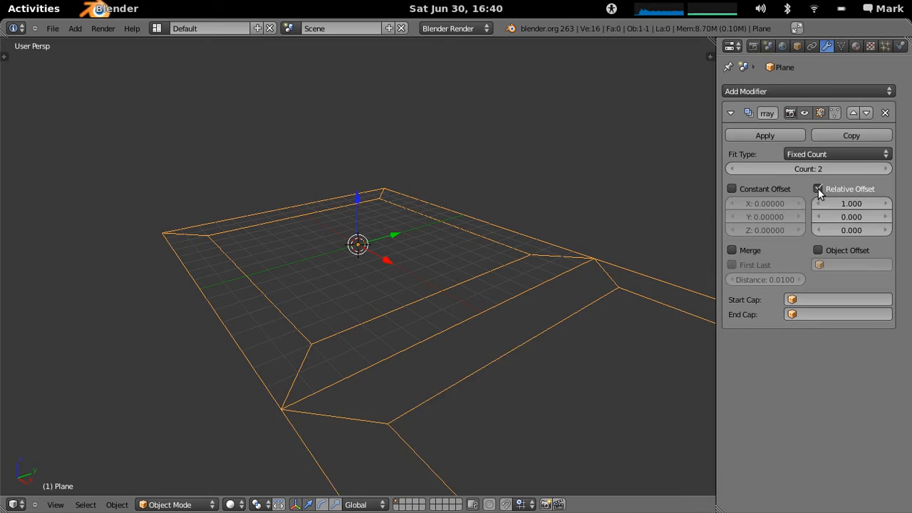
{"action": "left_click", "coordinate": [732, 188]}
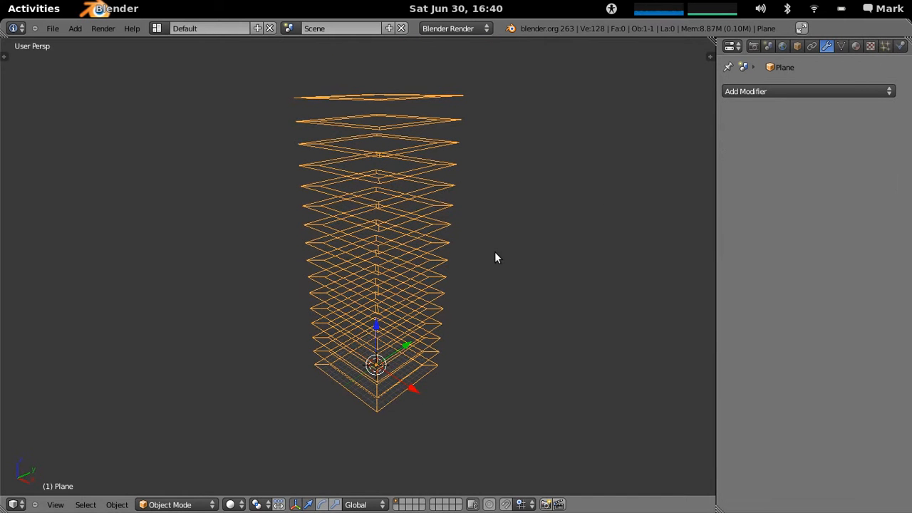
Add a Simple Deform Twist modifier with factor 3.14 to the floor stack
{"action": "left_click", "coordinate": [809, 92]}
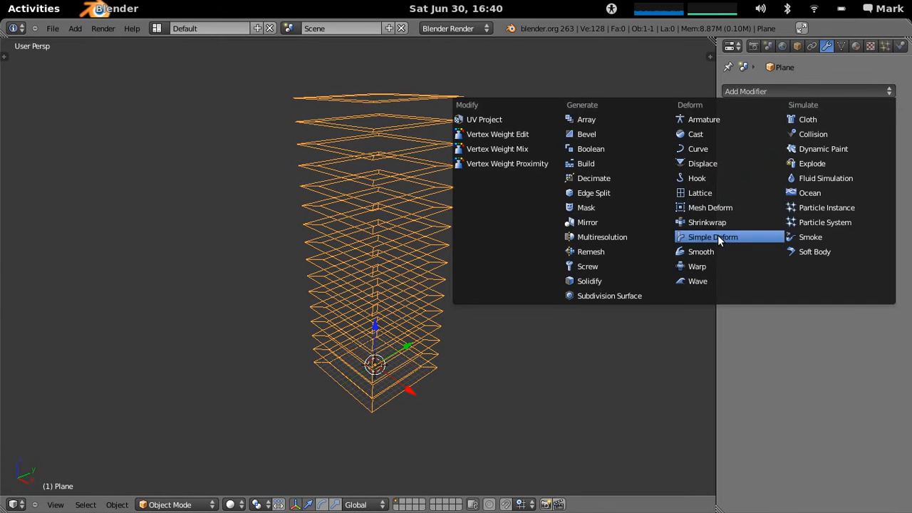
{"action": "left_click", "coordinate": [713, 236]}
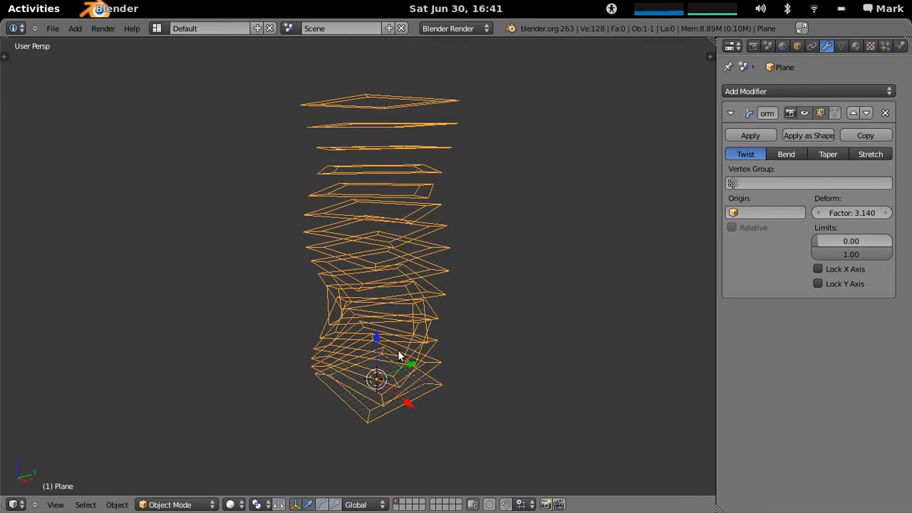
{"action": "mouse_move", "coordinate": [371, 360]}
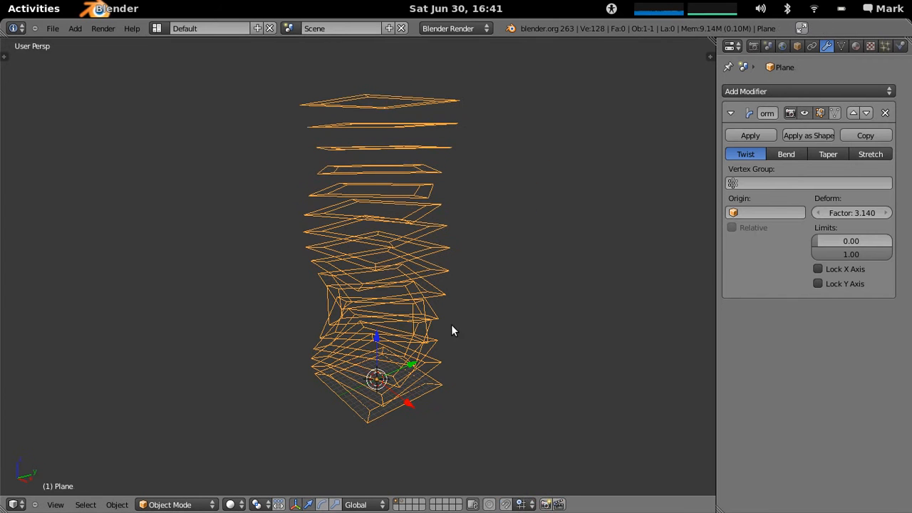
{"action": "mouse_move", "coordinate": [504, 269]}
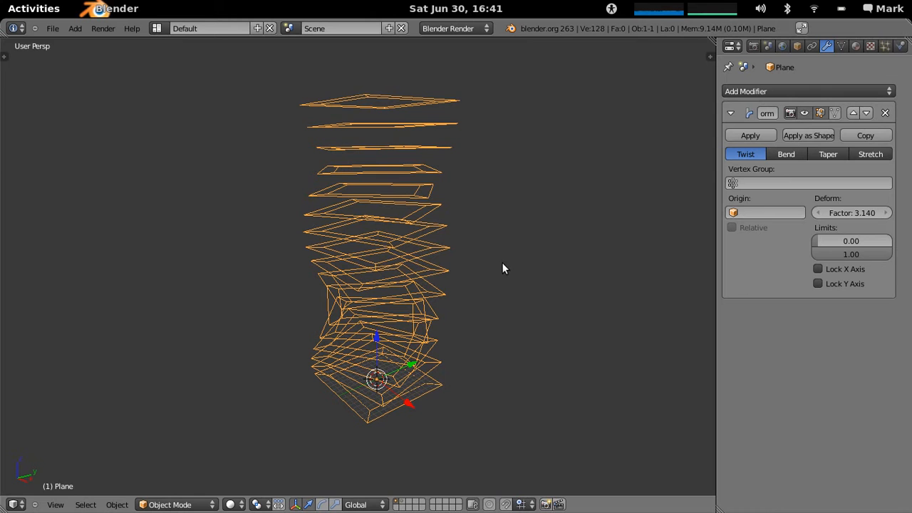
{"action": "mouse_move", "coordinate": [431, 194]}
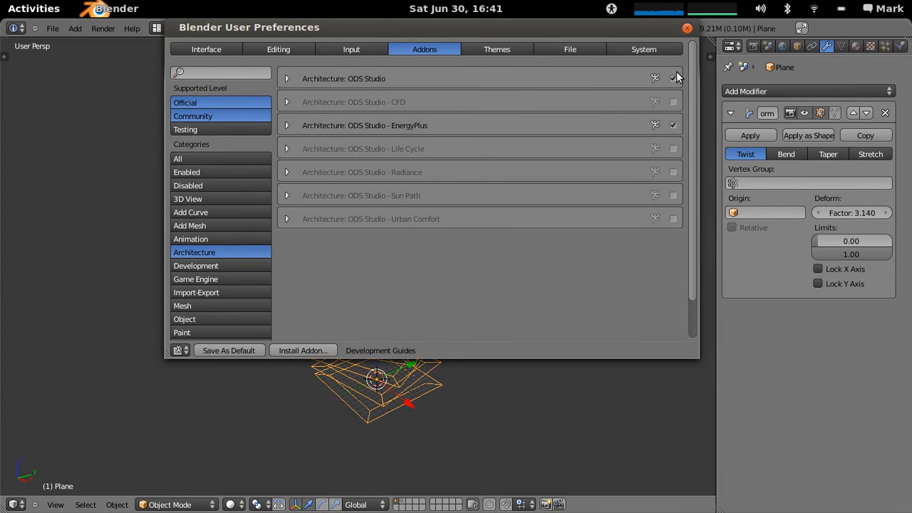
Enable the ODS Studio add-on and apply the Simple Deform twist modifier
{"action": "left_click", "coordinate": [687, 28]}
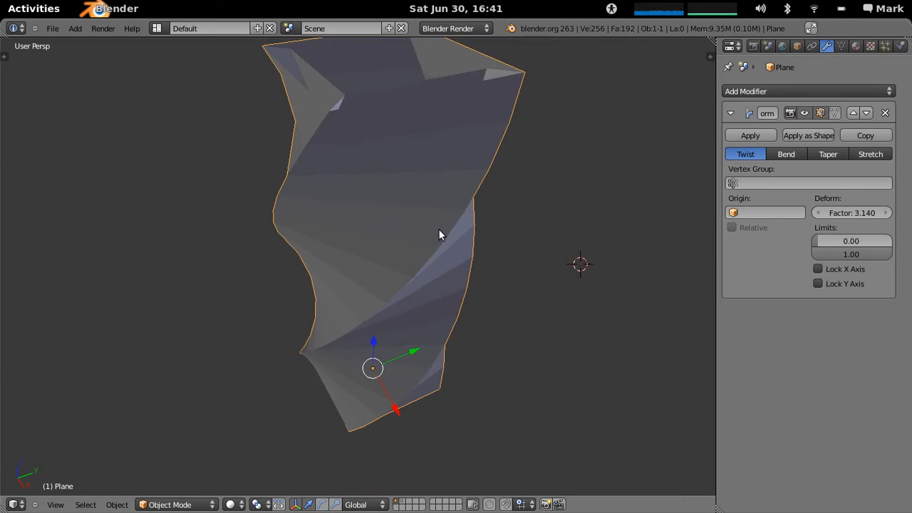
{"action": "left_click", "coordinate": [750, 135]}
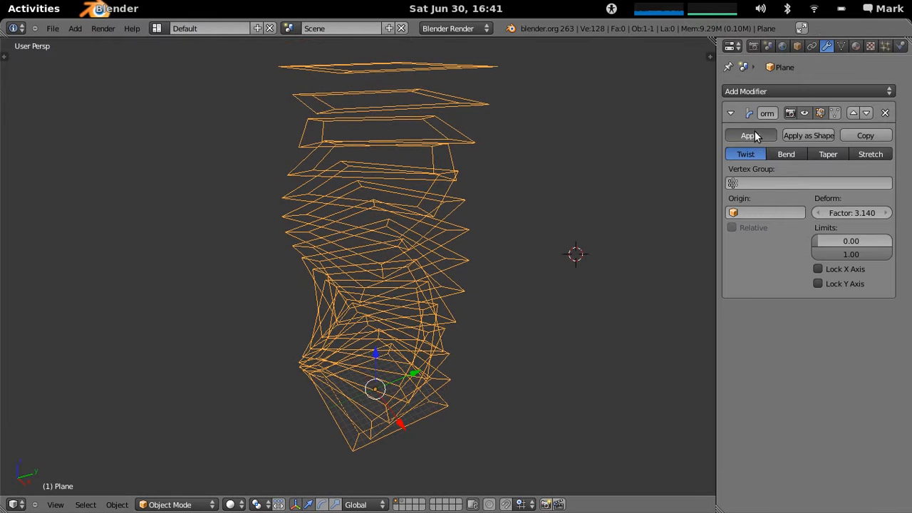
{"action": "left_click", "coordinate": [748, 136]}
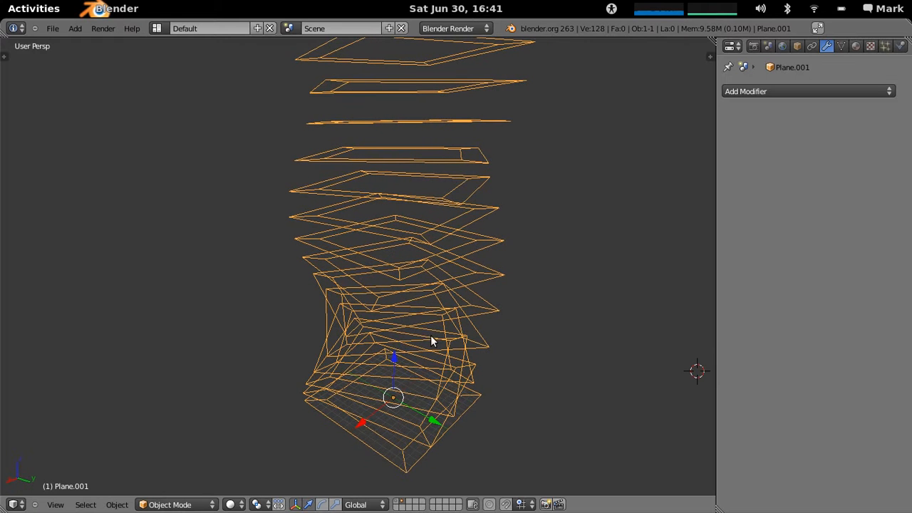
{"action": "mouse_move", "coordinate": [435, 343]}
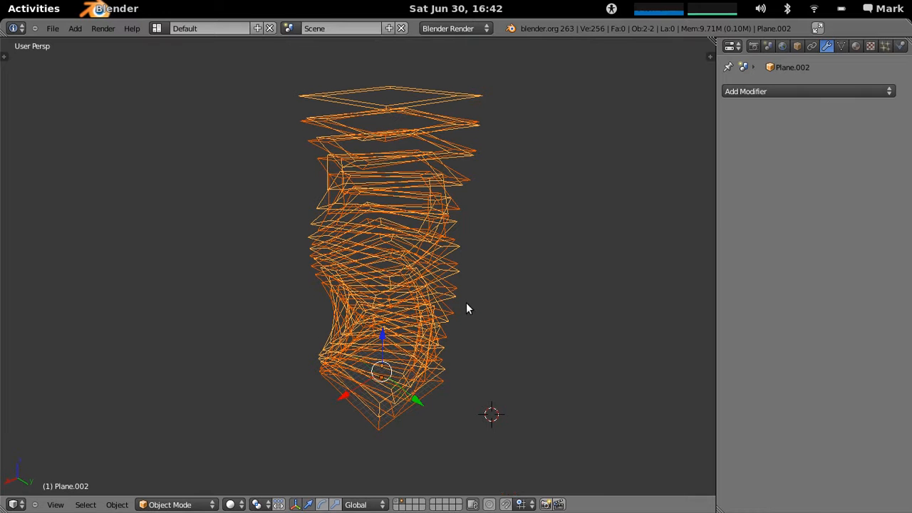
Run Intersect Edges on the overlapping twisted floor outlines
{"action": "type", "text": "inte"}
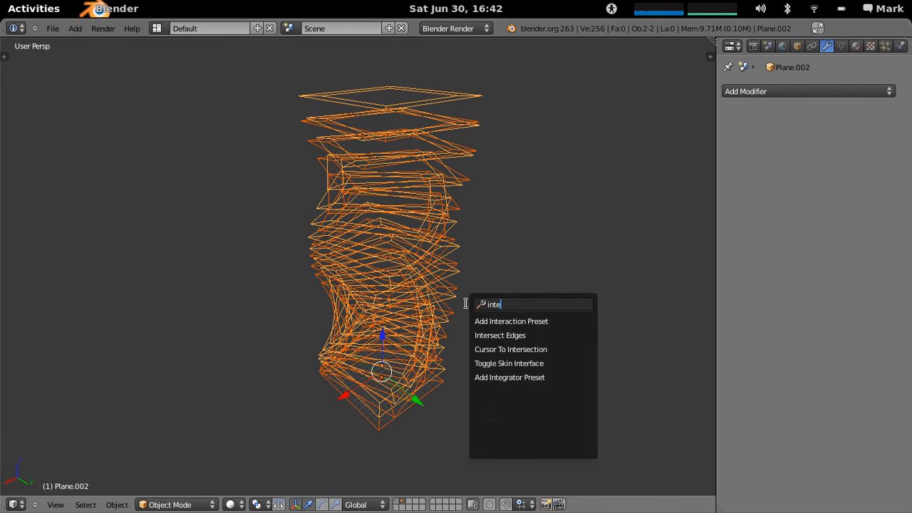
{"action": "type", "text": "r"}
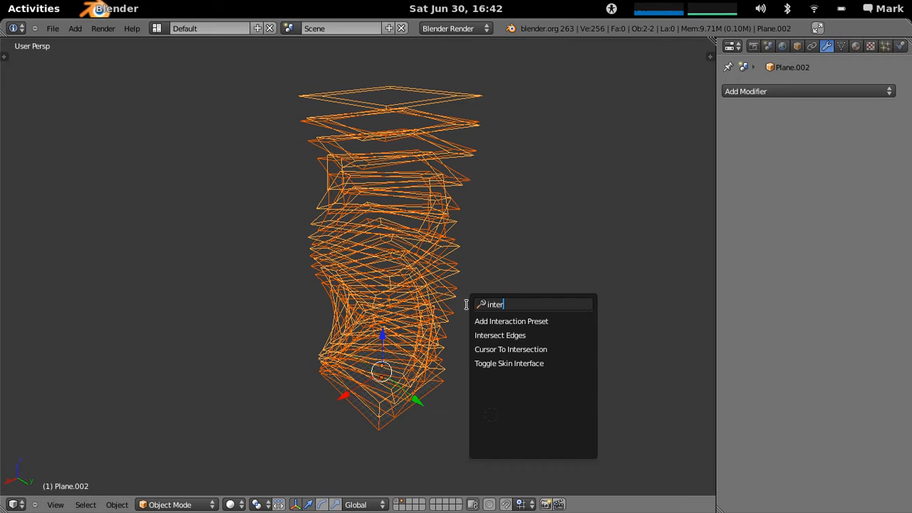
{"action": "mouse_move", "coordinate": [500, 334]}
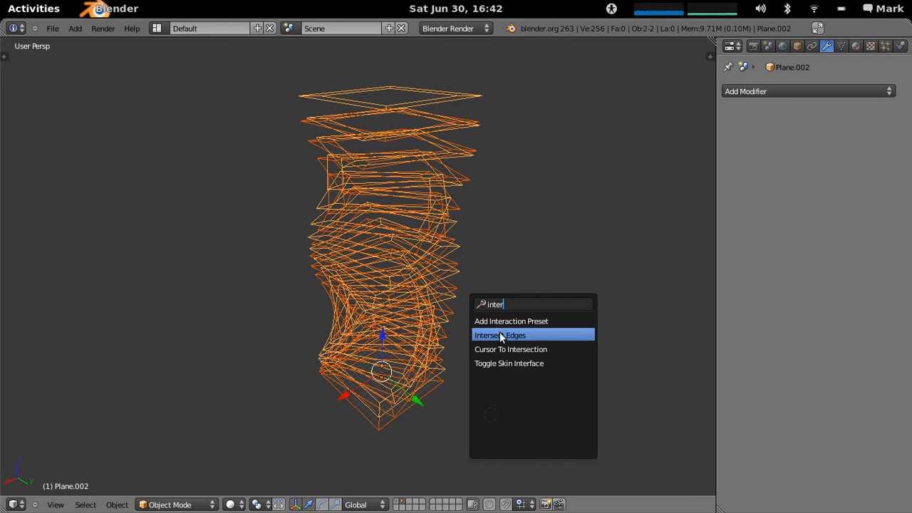
{"action": "left_click", "coordinate": [499, 335]}
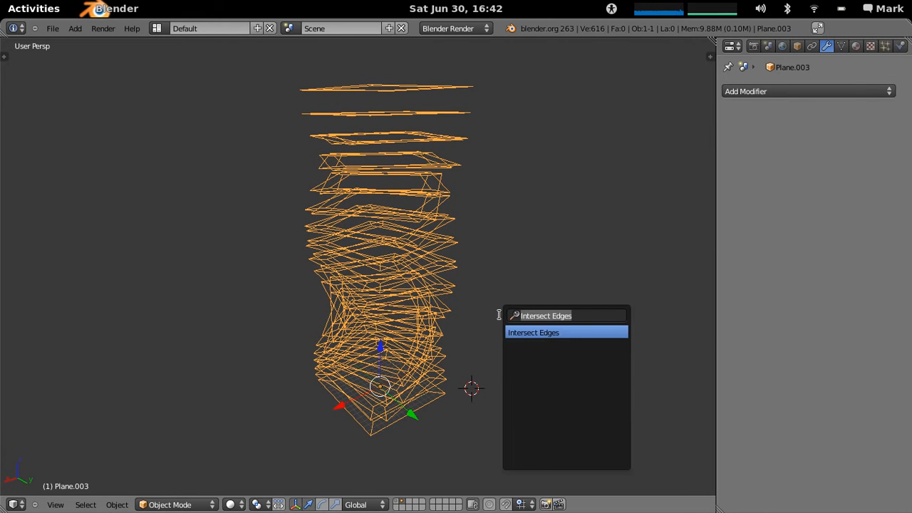
Run Fill Floor and Separate to turn the outlines into individual slab objects
{"action": "type", "text": "fill"}
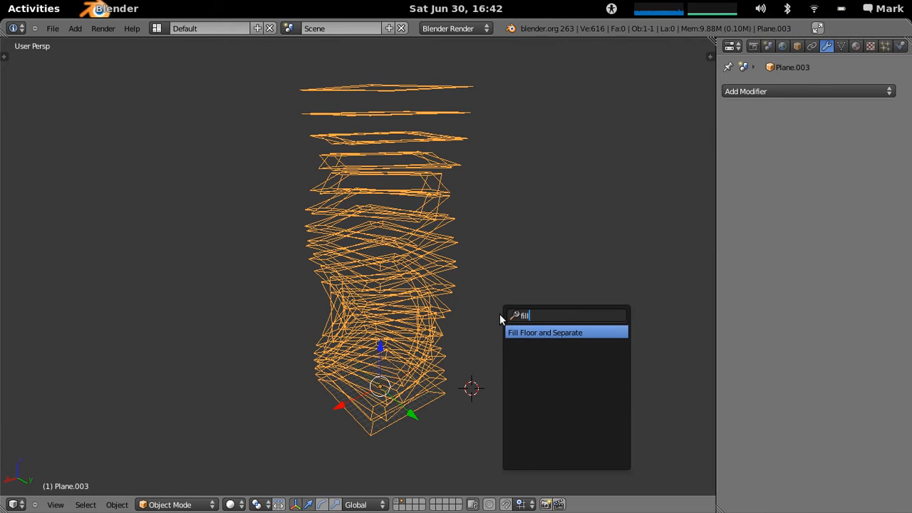
{"action": "left_click", "coordinate": [545, 332]}
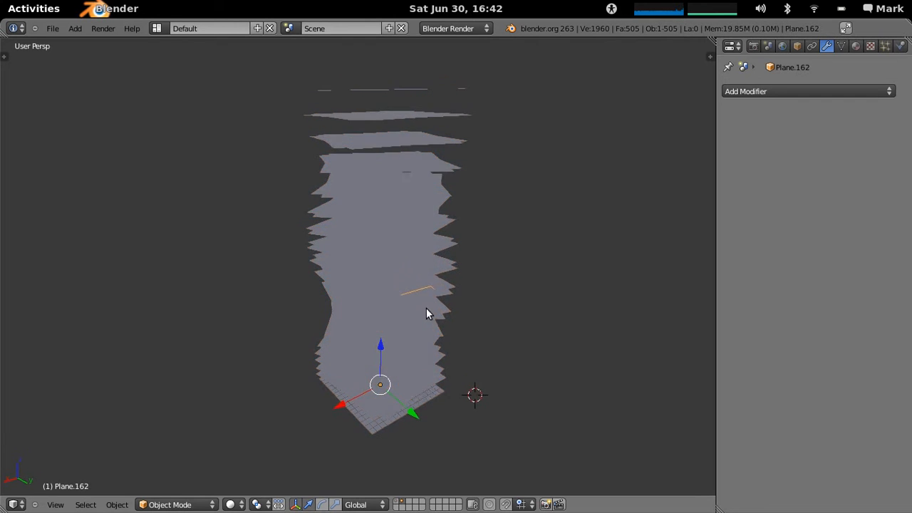
{"action": "key", "text": "Tab"}
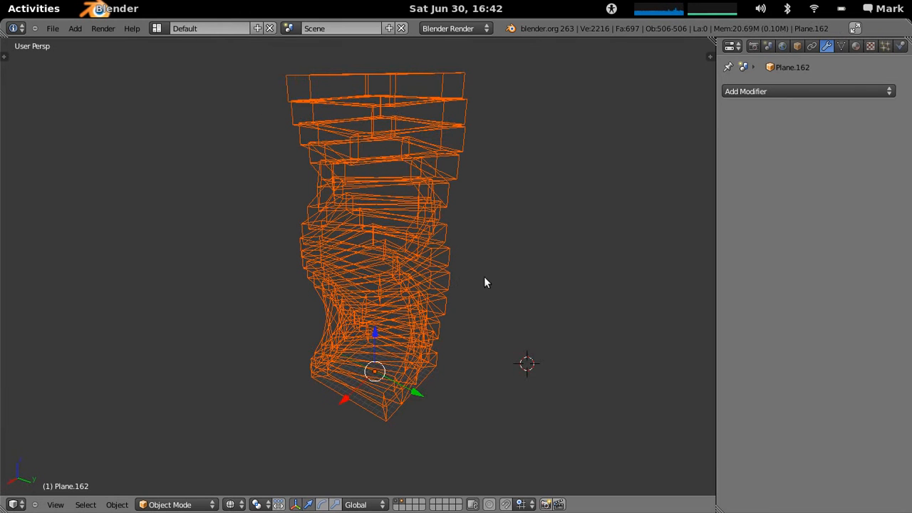
Explode the storeys into flat face objects, set Origin to Geometry, then search Detect Zones
{"action": "type", "text": "explode"}
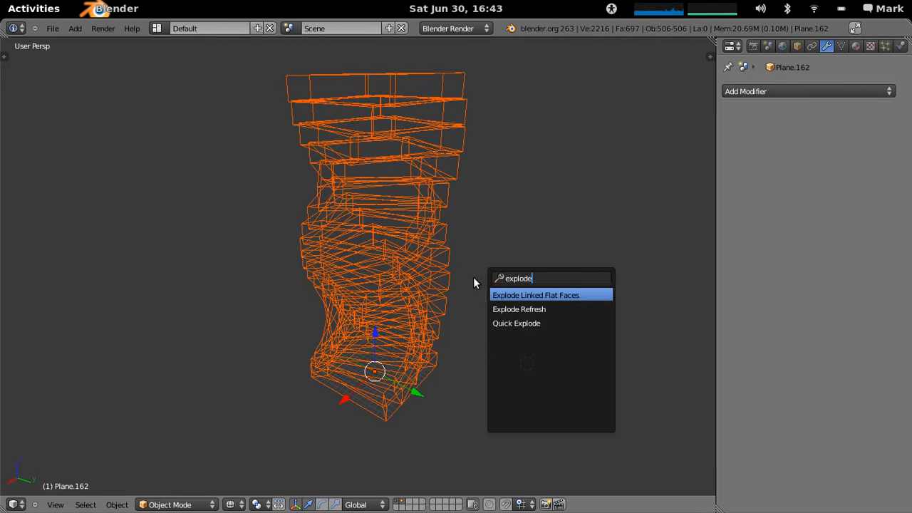
{"action": "left_click", "coordinate": [534, 294]}
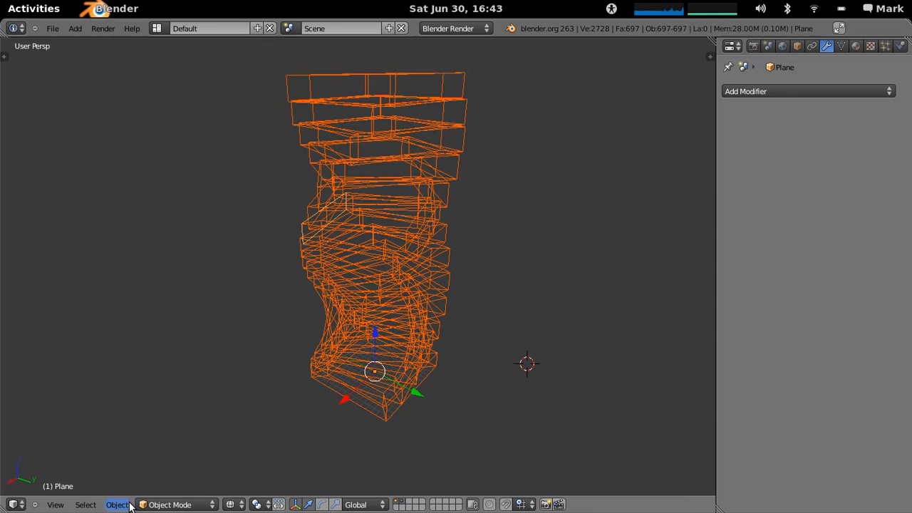
{"action": "left_click", "coordinate": [116, 504]}
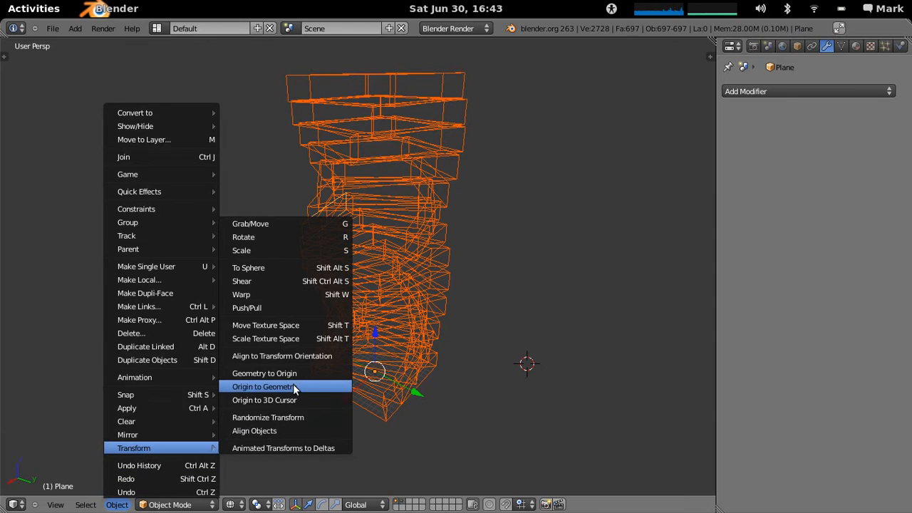
{"action": "left_click", "coordinate": [265, 387]}
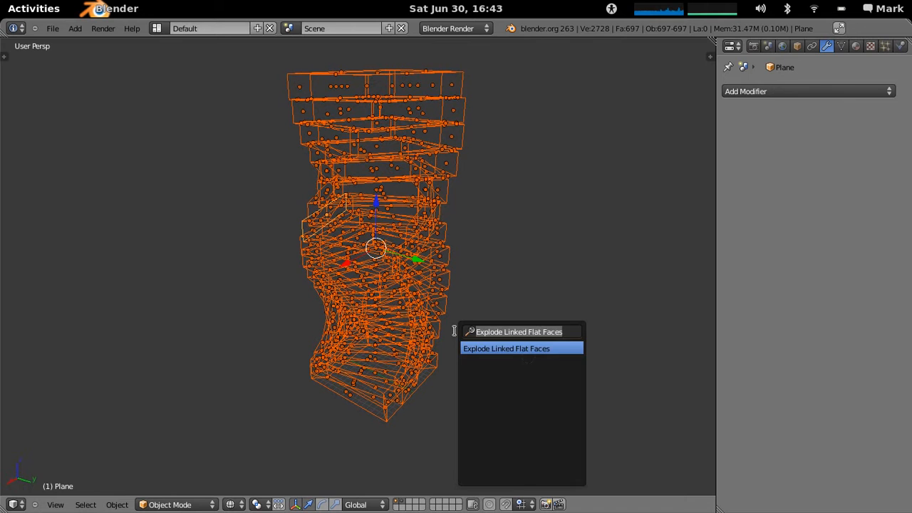
{"action": "type", "text": "dete"}
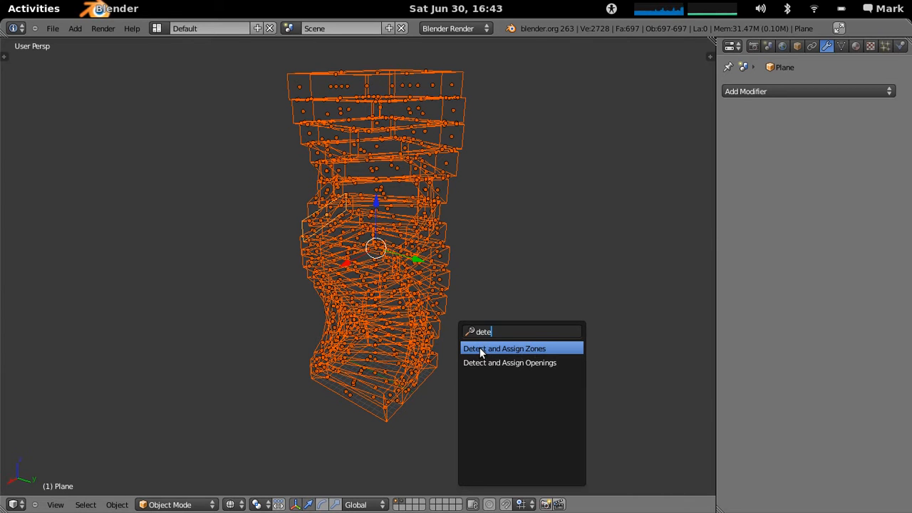
{"action": "mouse_move", "coordinate": [460, 219]}
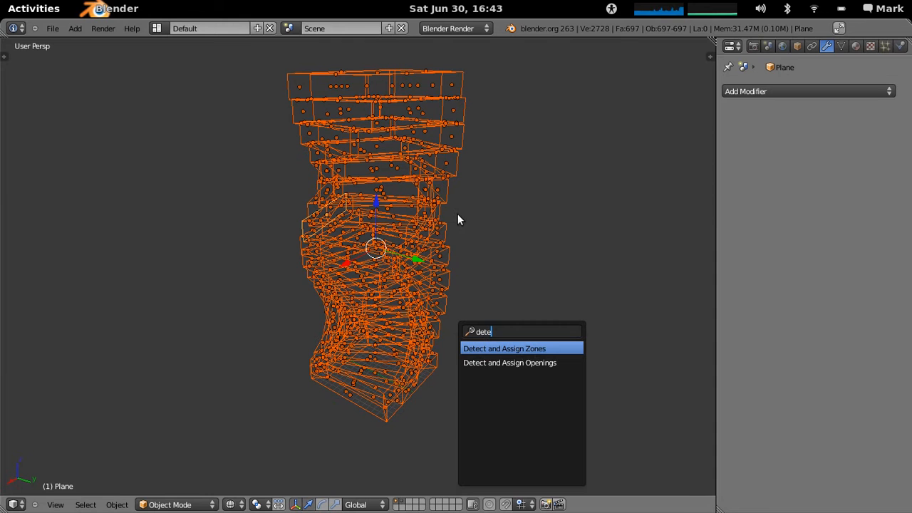
{"action": "mouse_move", "coordinate": [340, 86]}
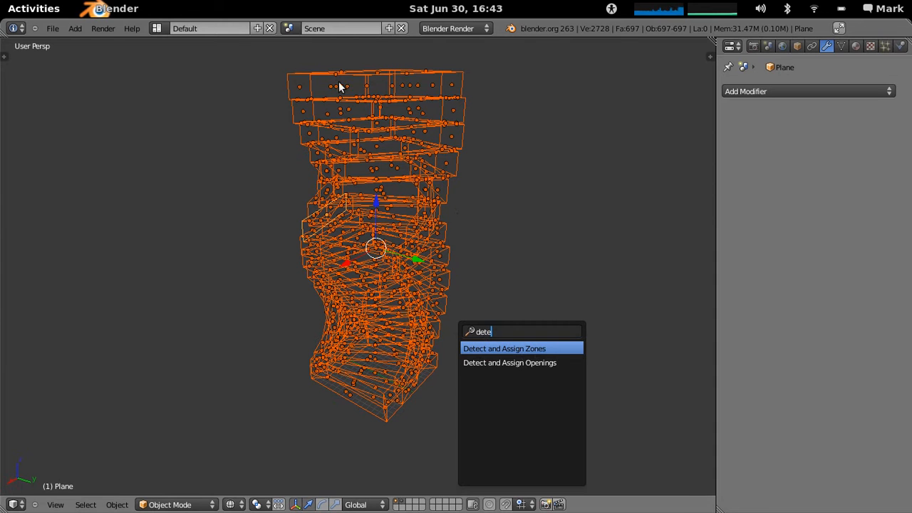
{"action": "mouse_move", "coordinate": [401, 118]}
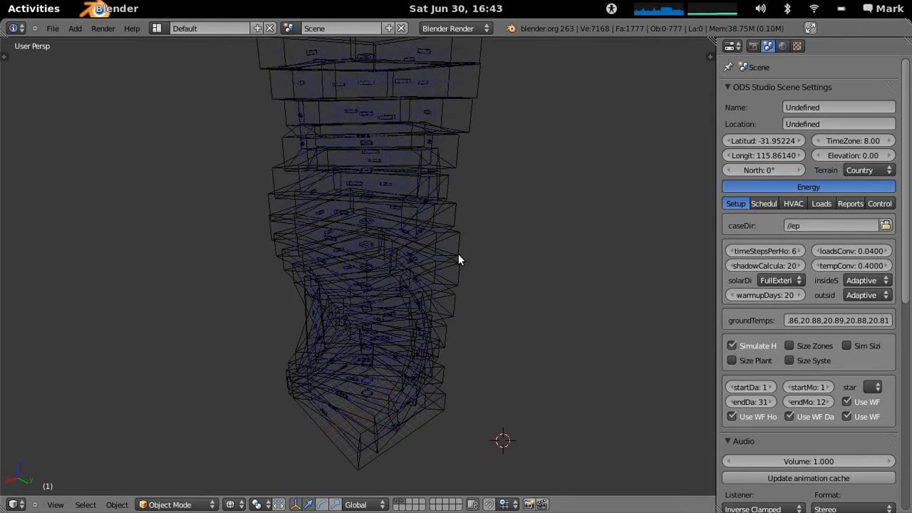
Select a wall, check its object properties, and move the matching walls to another layer
{"action": "left_click", "coordinate": [392, 245]}
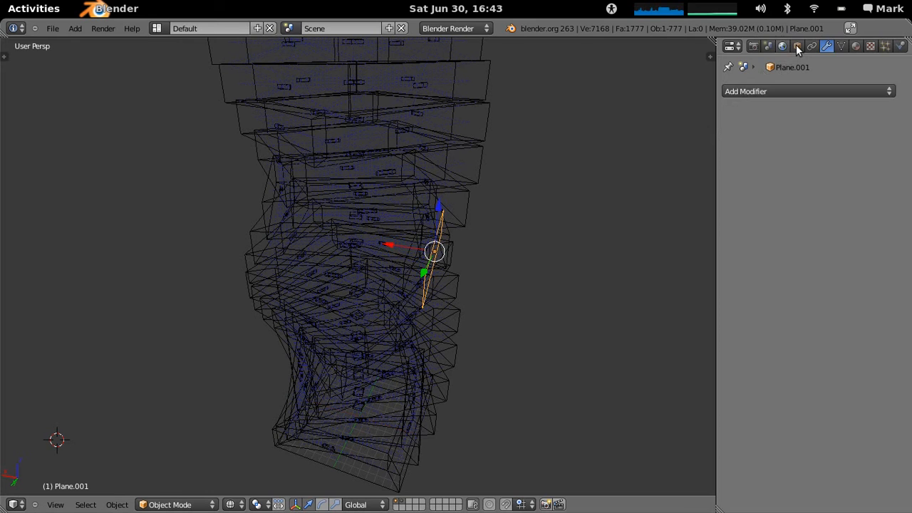
{"action": "left_click", "coordinate": [797, 45]}
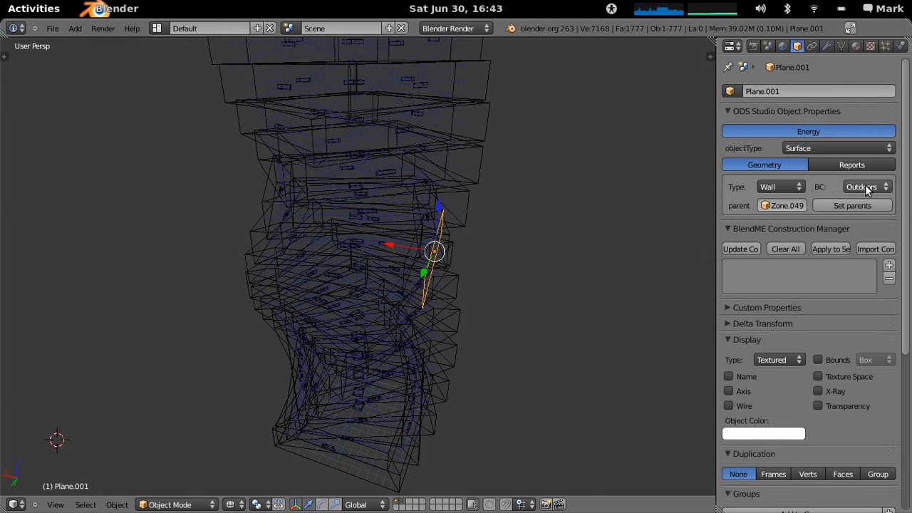
{"action": "mouse_move", "coordinate": [426, 320]}
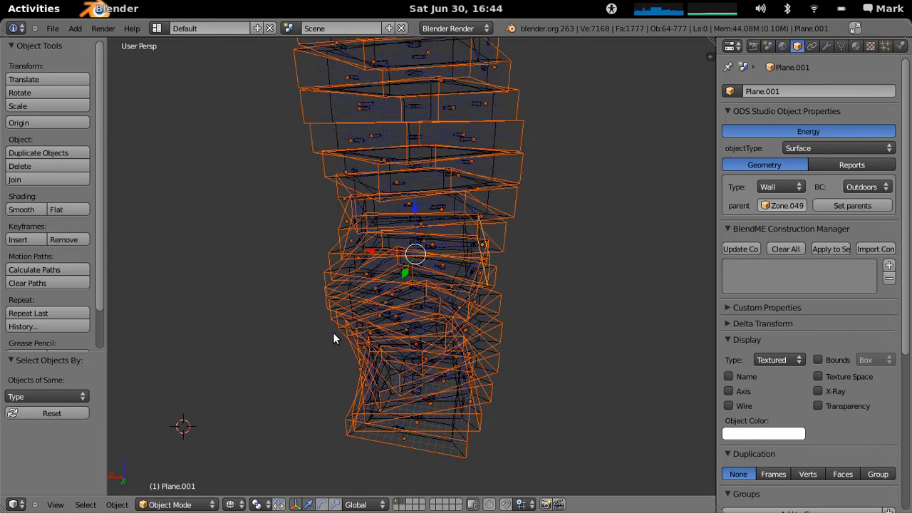
{"action": "key", "text": "m"}
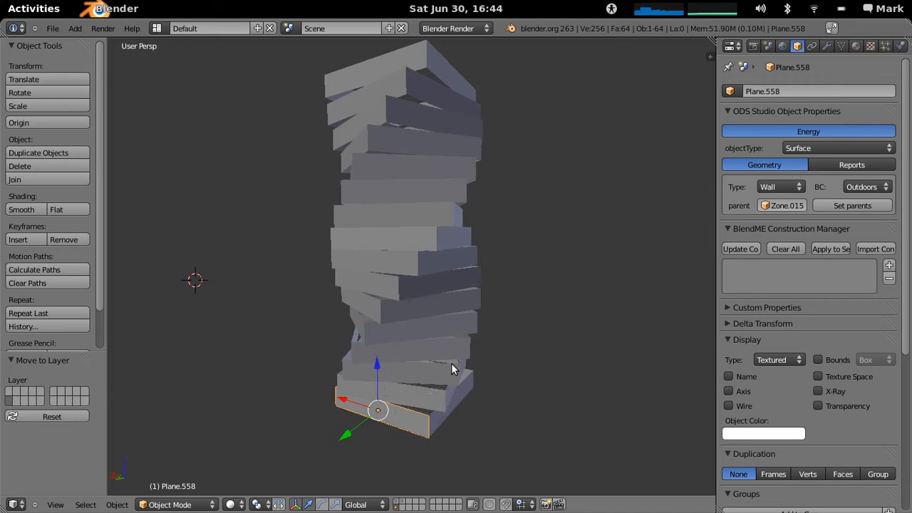
{"action": "mouse_move", "coordinate": [430, 367]}
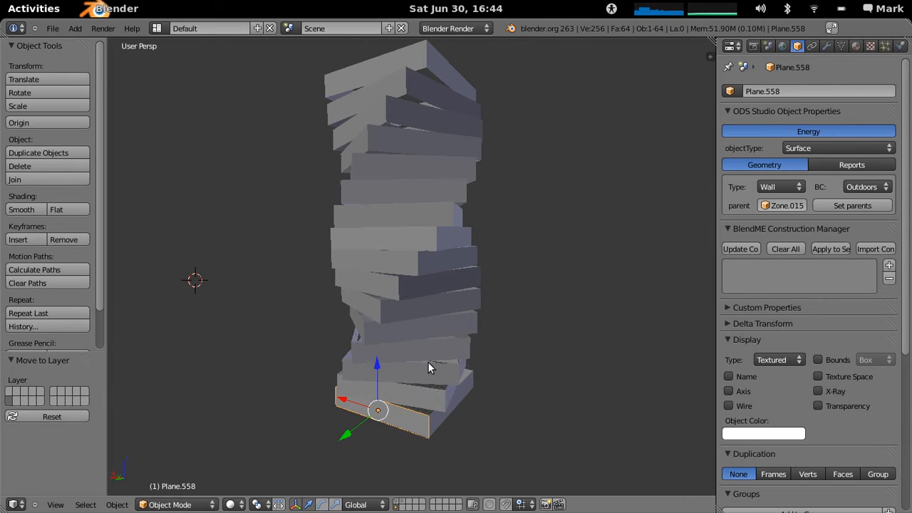
{"action": "mouse_move", "coordinate": [395, 409]}
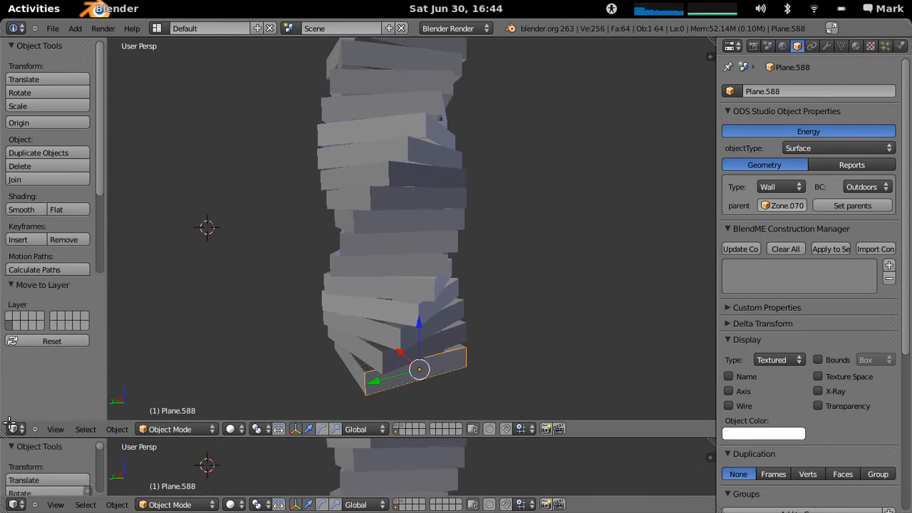
Switch the lower area to a Text Editor and run makeWindows.py on the walls
{"action": "left_click", "coordinate": [10, 428]}
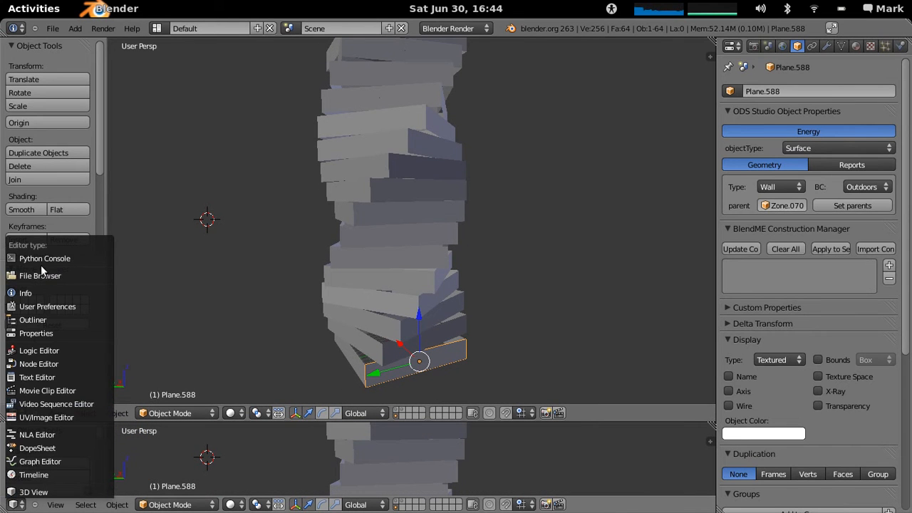
{"action": "left_click", "coordinate": [37, 376]}
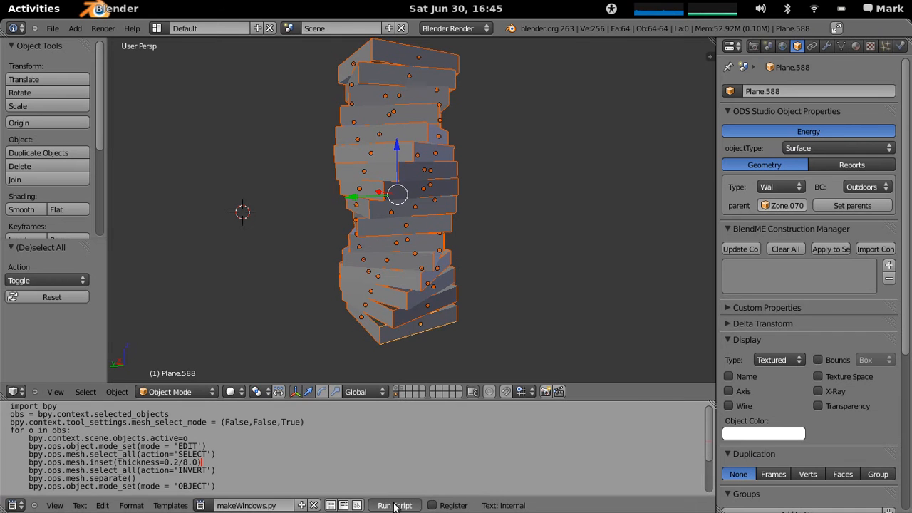
{"action": "left_click", "coordinate": [394, 505]}
{"action": "type", "text": "dete"}
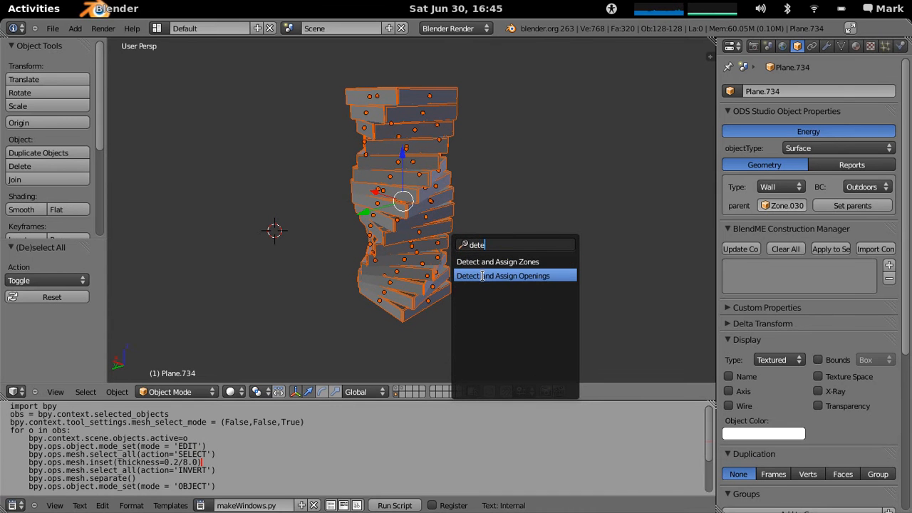
Run Detect and Assign Openings to register the inset panes as wall windows
{"action": "left_click", "coordinate": [502, 276]}
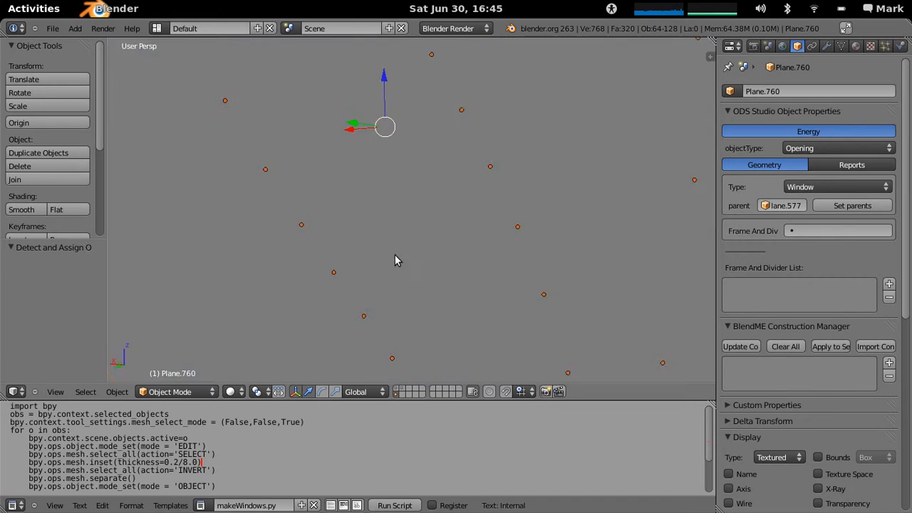
{"action": "left_click", "coordinate": [394, 505]}
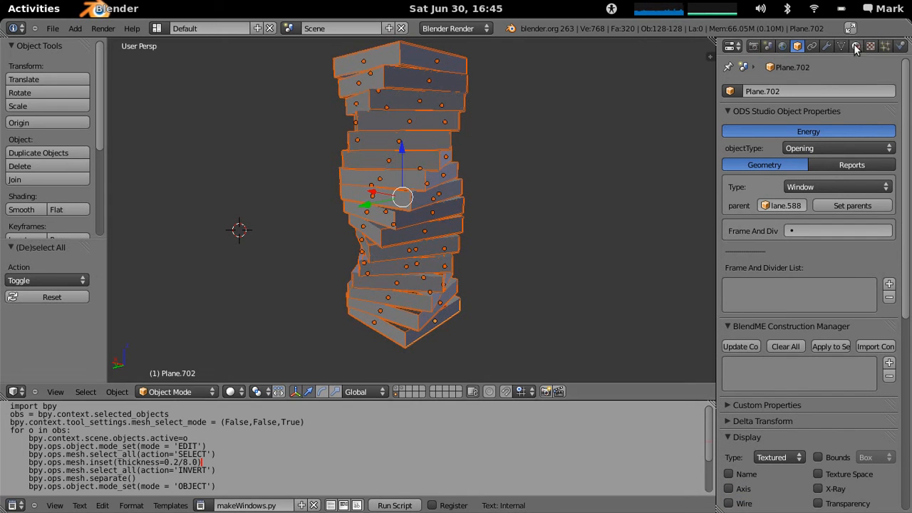
Add a new material to the selected window pane
{"action": "left_click", "coordinate": [856, 46]}
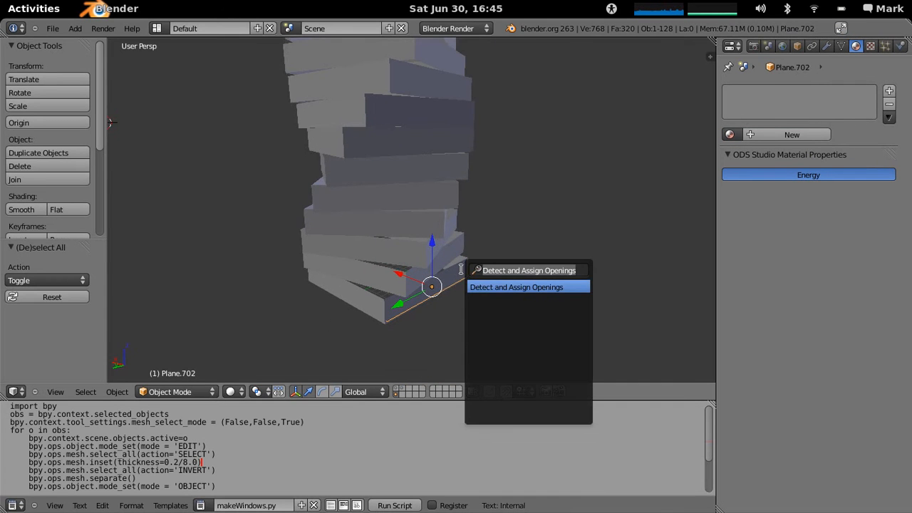
{"action": "type", "text": "select obj"}
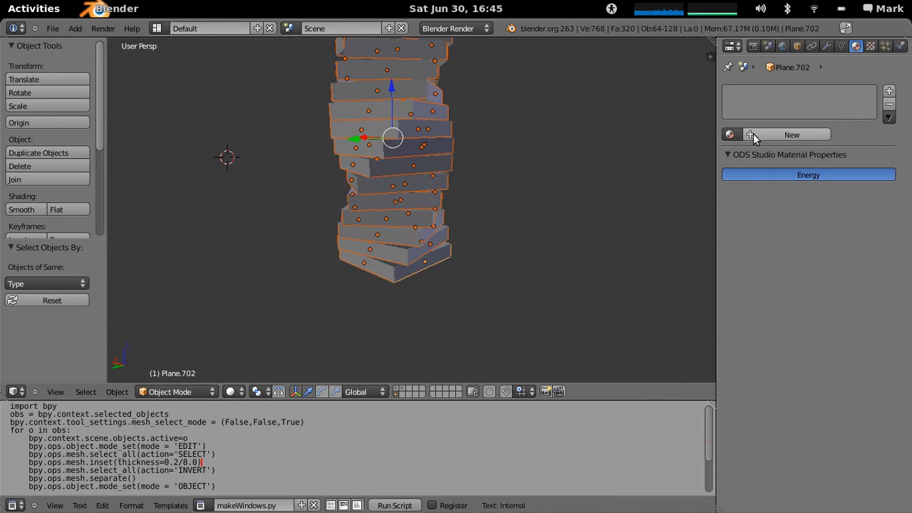
{"action": "mouse_move", "coordinate": [791, 134]}
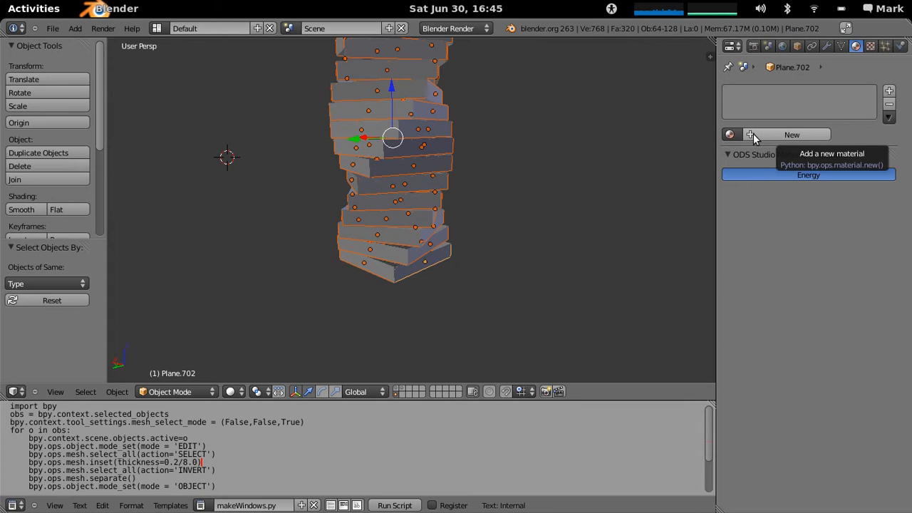
{"action": "left_click", "coordinate": [792, 134]}
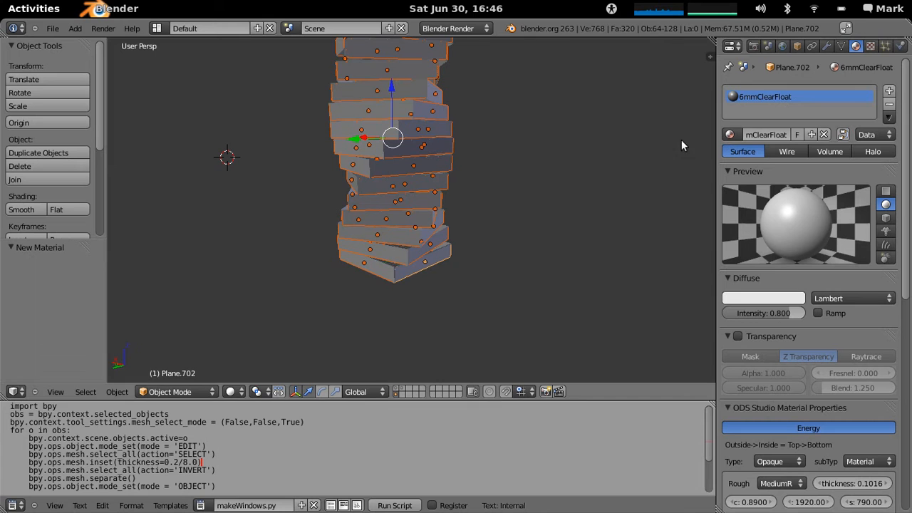
{"action": "mouse_move", "coordinate": [906, 208]}
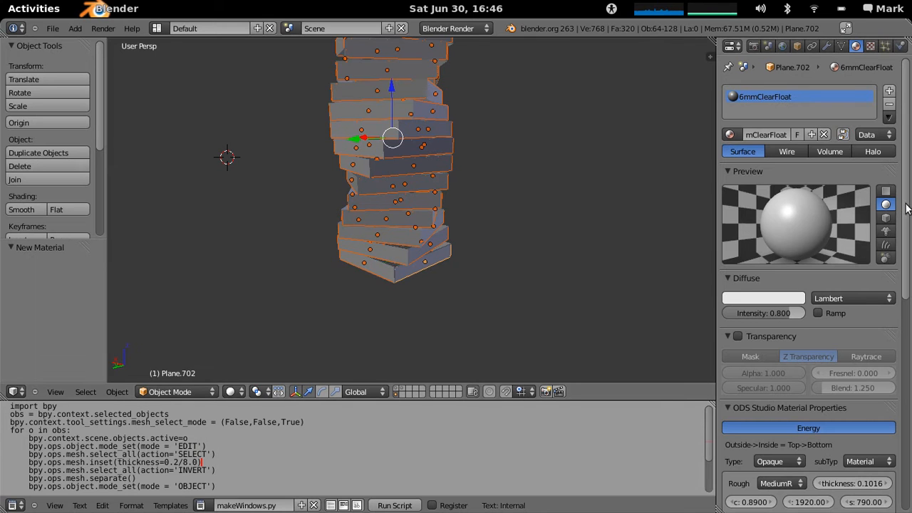
Tint the glass light blue, copy it to the other panes, and display transparency
{"action": "left_click", "coordinate": [763, 298]}
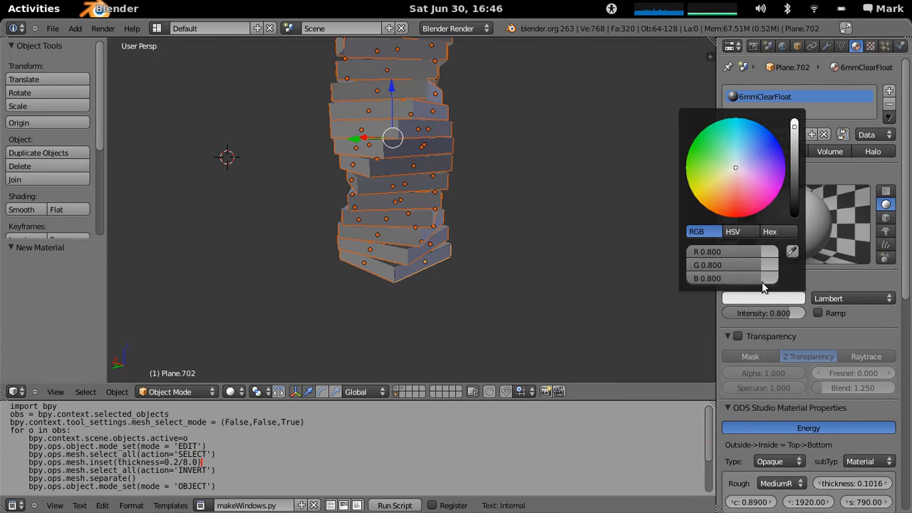
{"action": "left_click", "coordinate": [746, 159]}
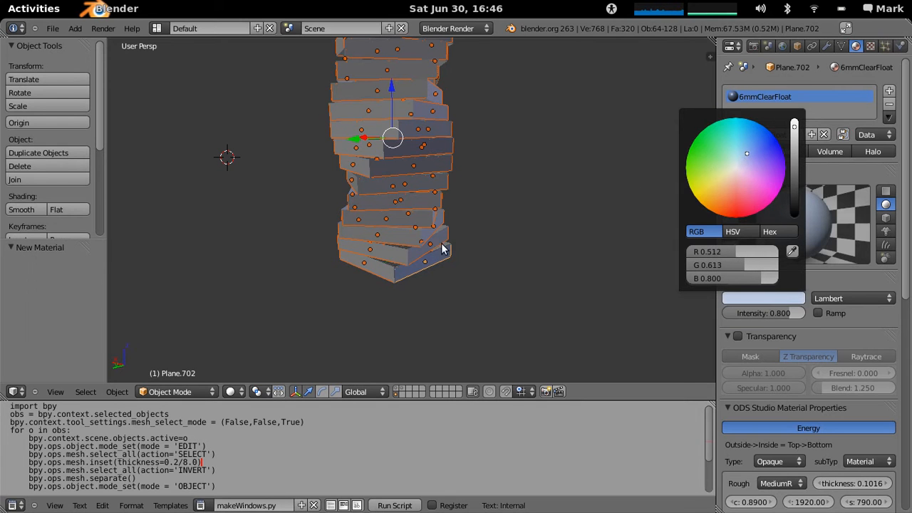
{"action": "mouse_move", "coordinate": [431, 269]}
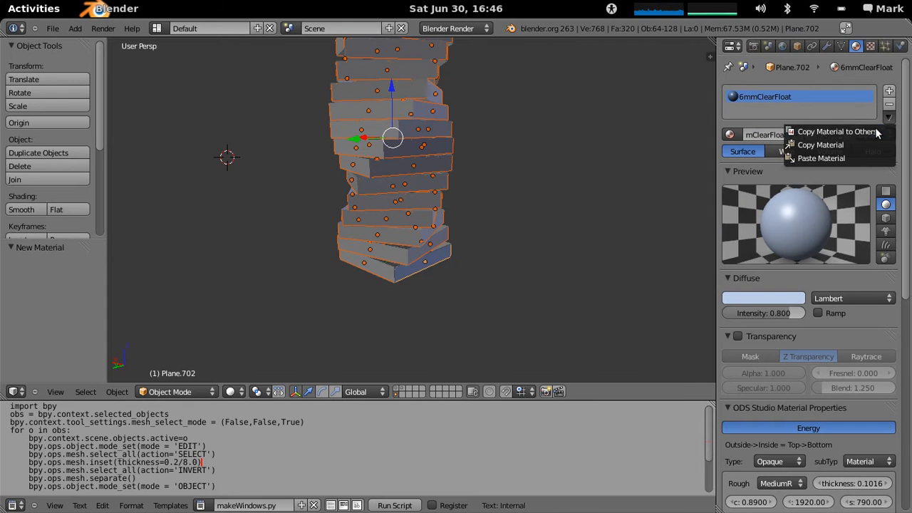
{"action": "left_click", "coordinate": [836, 131]}
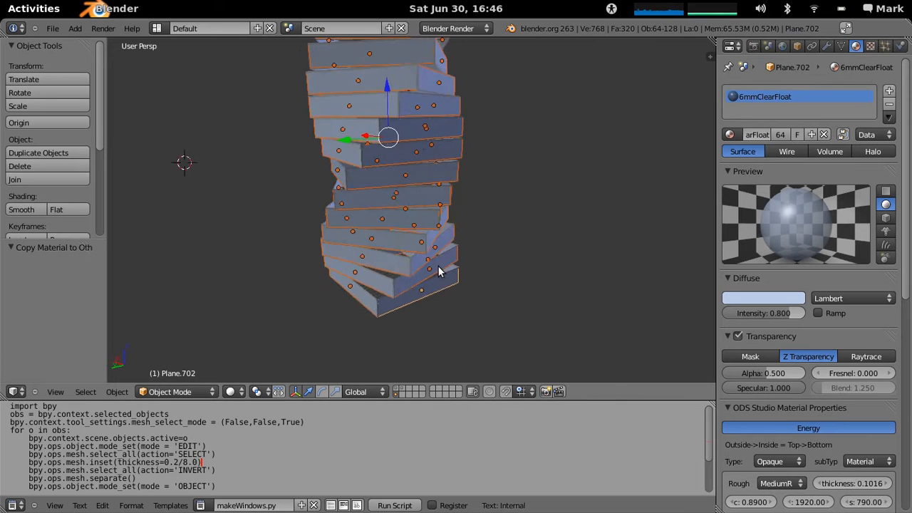
{"action": "type", "text": "disp"}
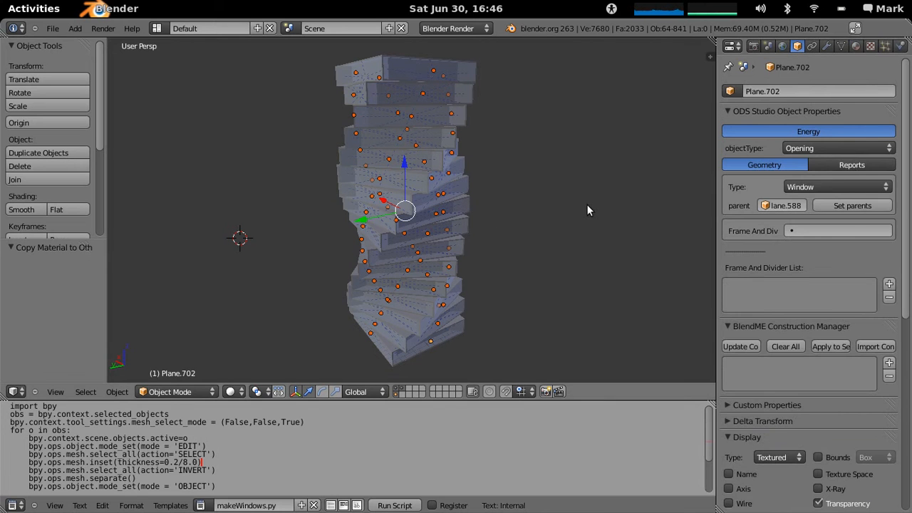
{"action": "mouse_move", "coordinate": [743, 337]}
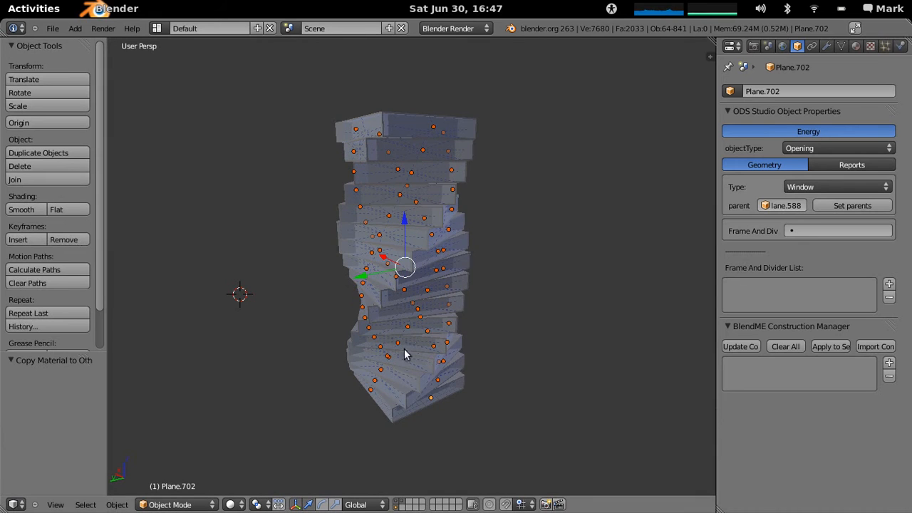
{"action": "mouse_move", "coordinate": [689, 292]}
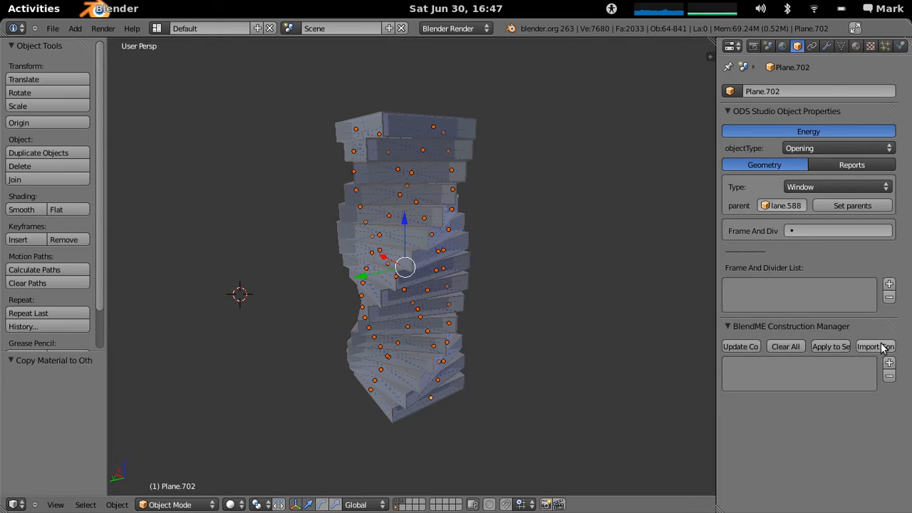
Import constructions from the ASHRAE_2005_HOF_Materials.idf dataset
{"action": "left_click", "coordinate": [876, 346]}
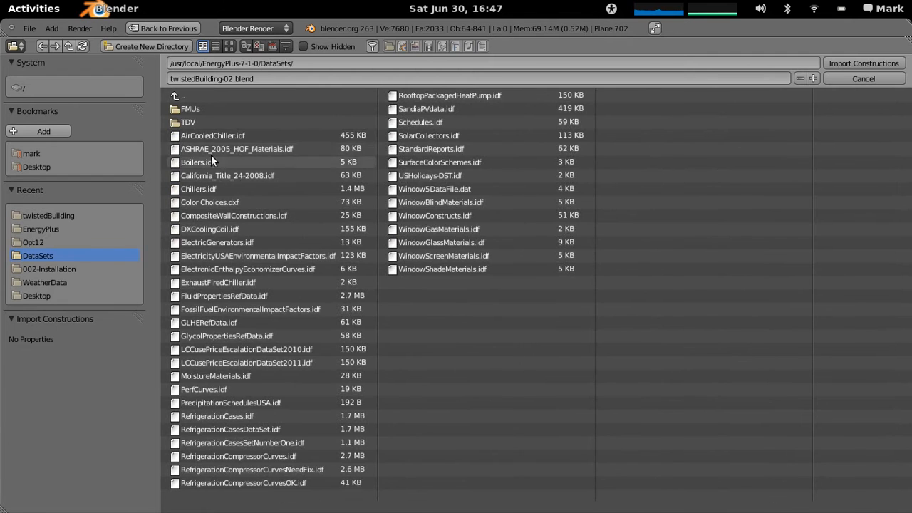
{"action": "mouse_move", "coordinate": [237, 148]}
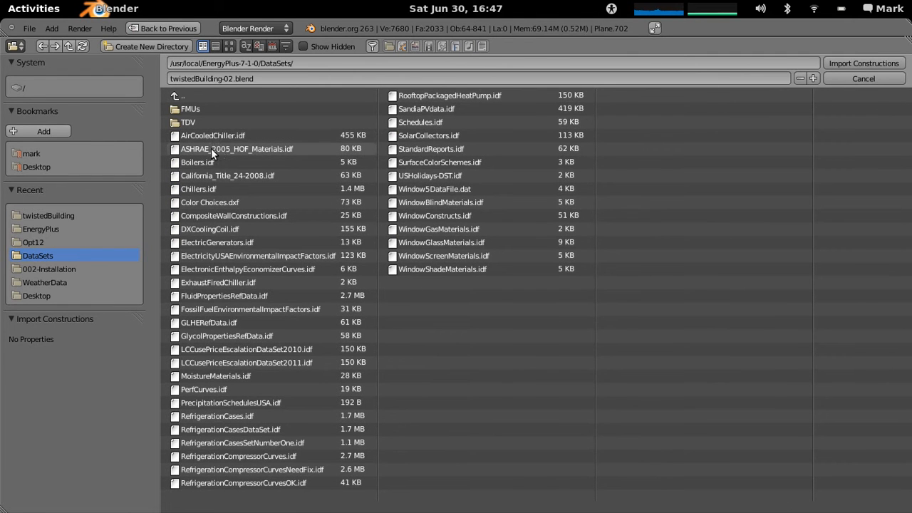
{"action": "left_click", "coordinate": [237, 148]}
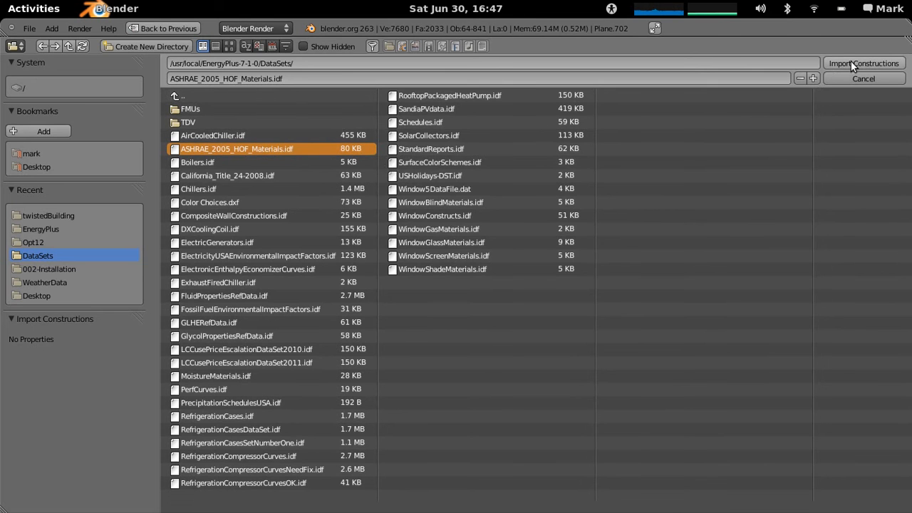
{"action": "left_click", "coordinate": [863, 63]}
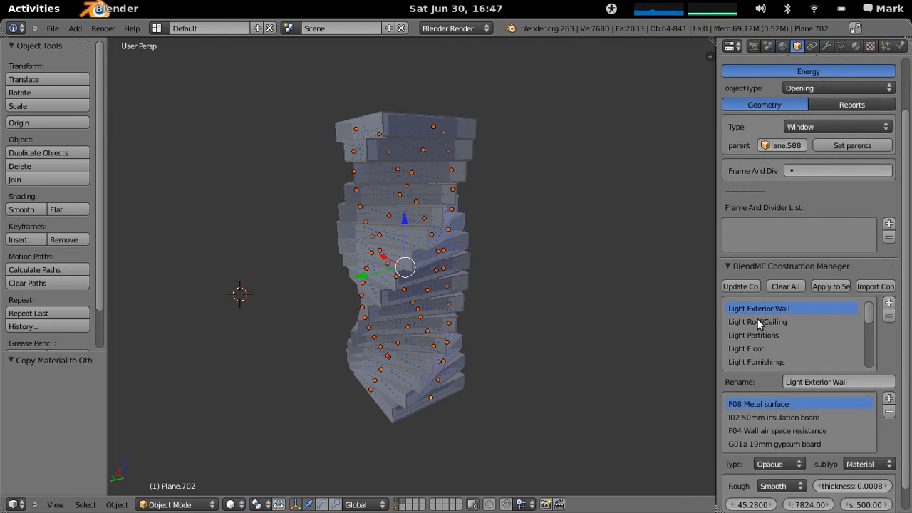
Assign Light Exterior Wall, Light Roof/Ceiling and Light Floor constructions to matching tower surfaces
{"action": "left_click", "coordinate": [756, 362]}
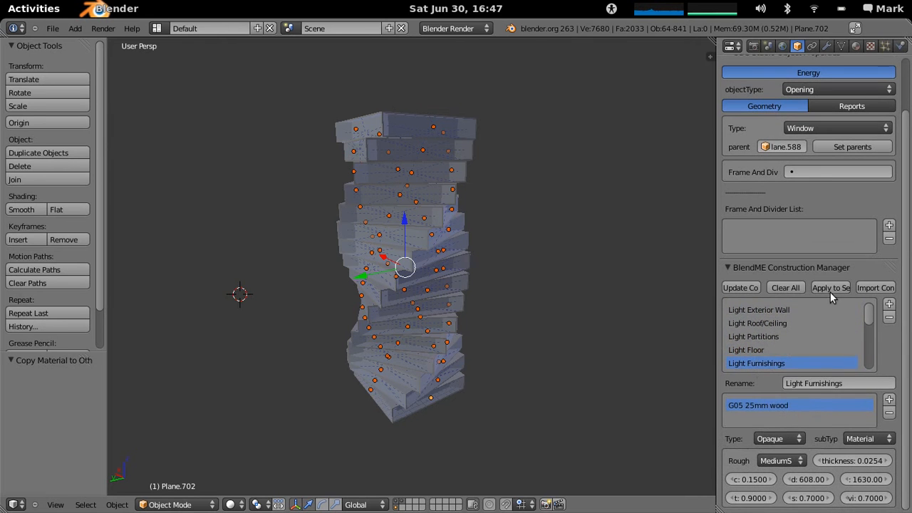
{"action": "mouse_move", "coordinate": [463, 314]}
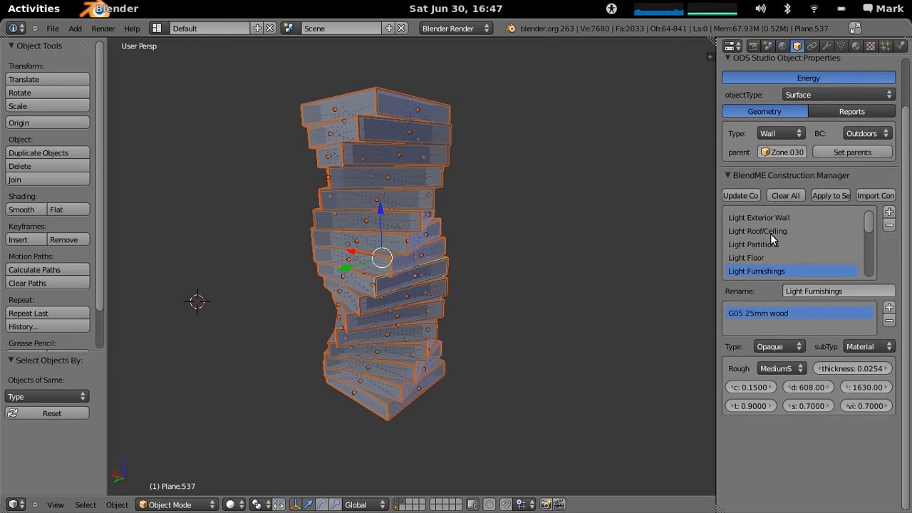
{"action": "left_click", "coordinate": [758, 219]}
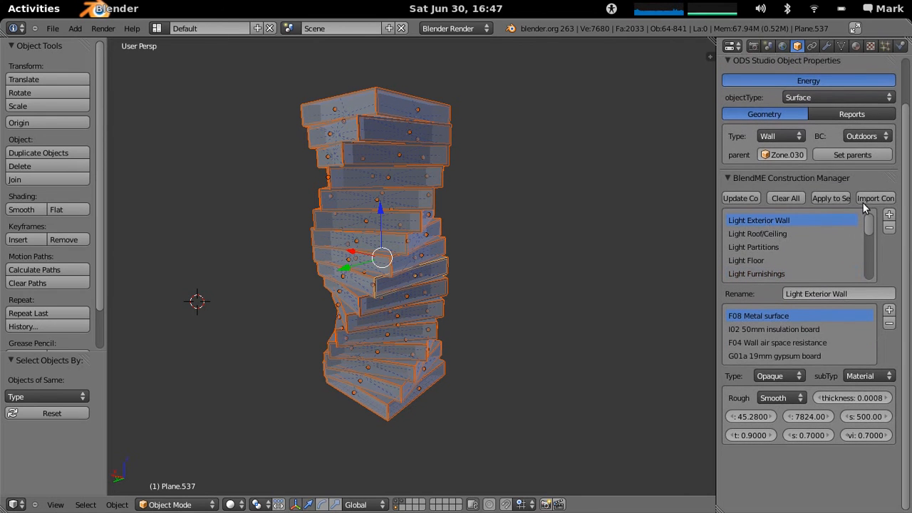
{"action": "mouse_move", "coordinate": [830, 199]}
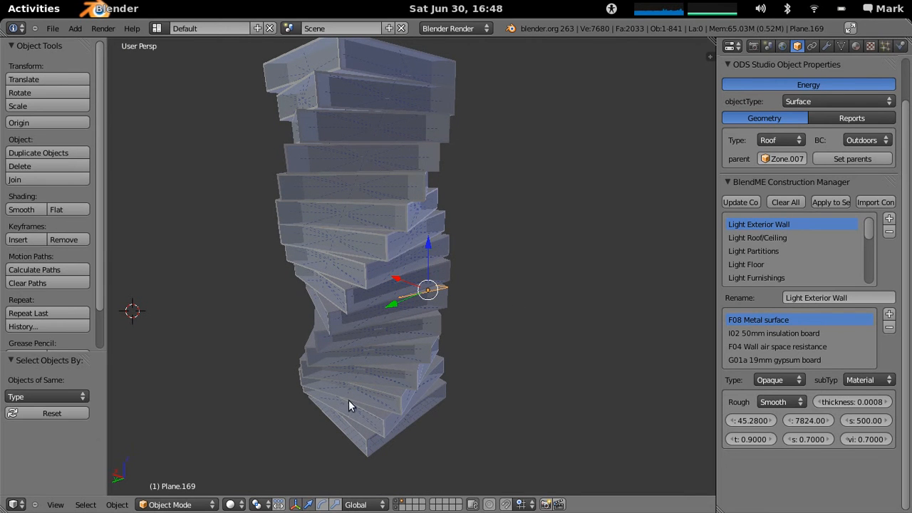
{"action": "left_click", "coordinate": [43, 396]}
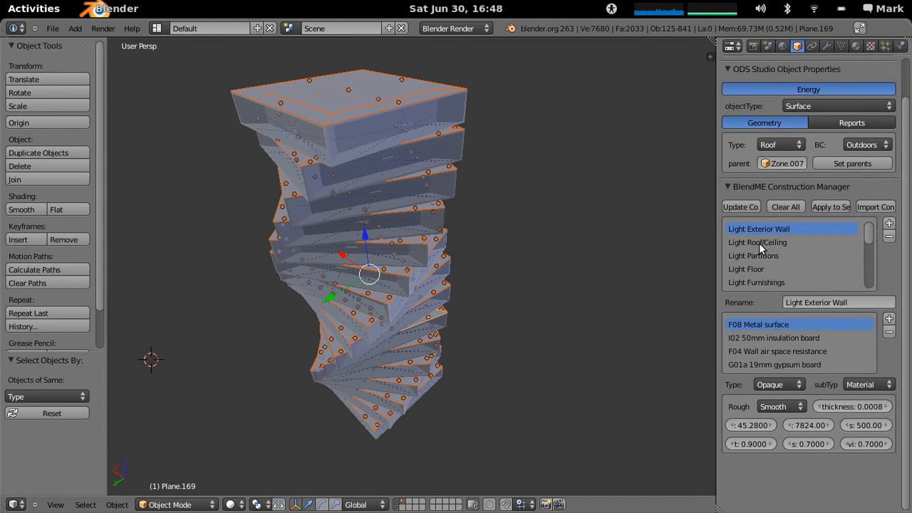
{"action": "left_click", "coordinate": [757, 243]}
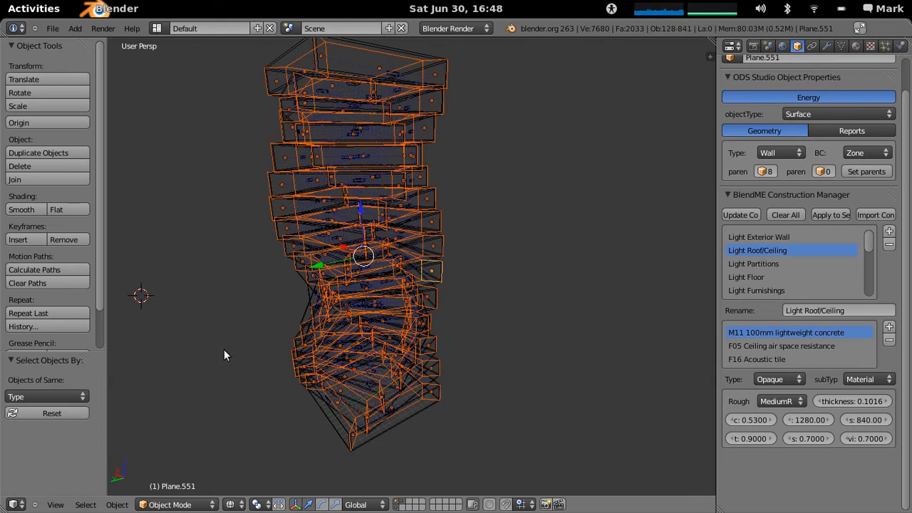
{"action": "left_click", "coordinate": [753, 265]}
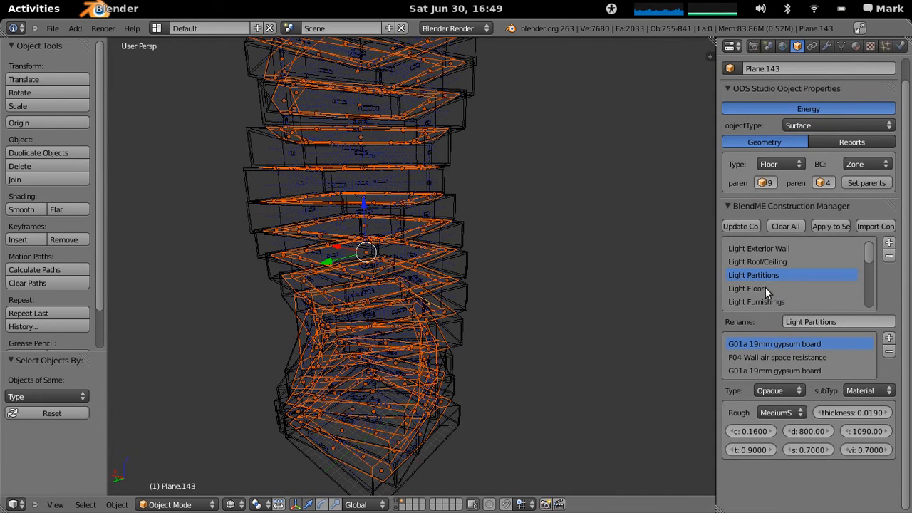
{"action": "left_click", "coordinate": [746, 288]}
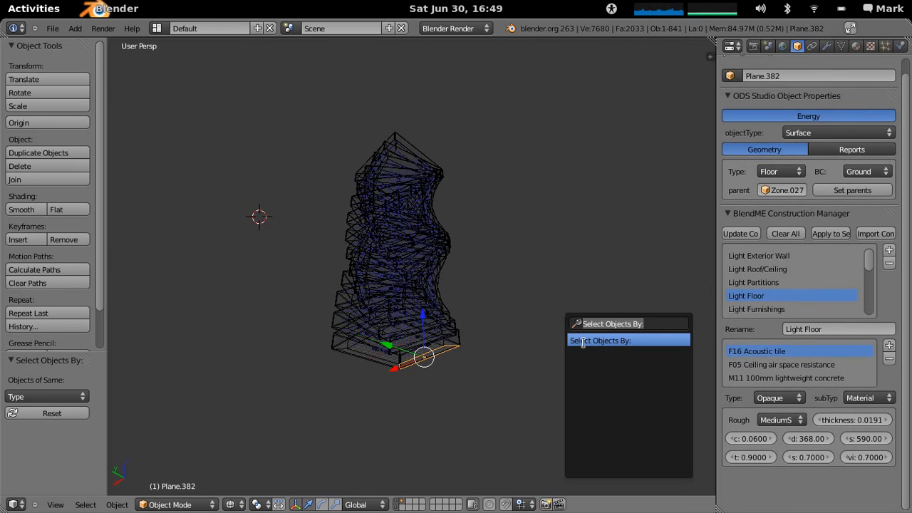
Select all floors similar to the ground floor, then select every surface
{"action": "left_click", "coordinate": [43, 396]}
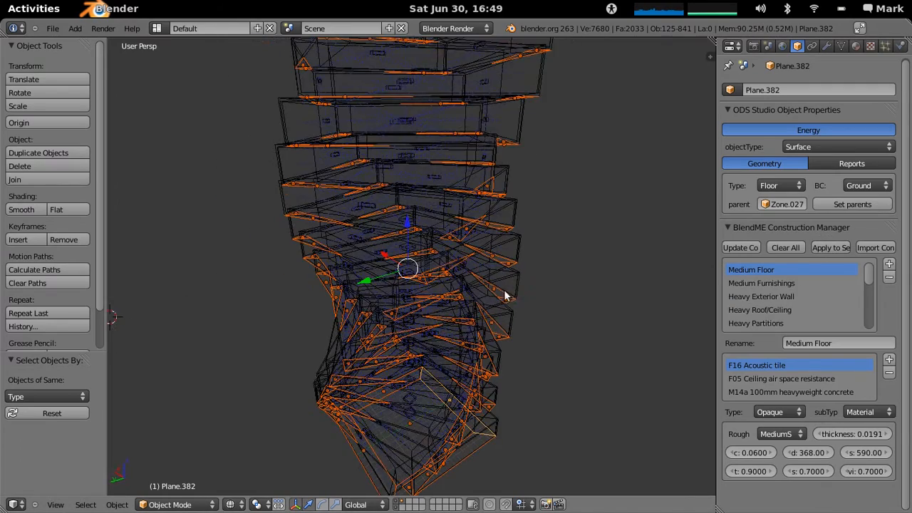
{"action": "key", "text": "a"}
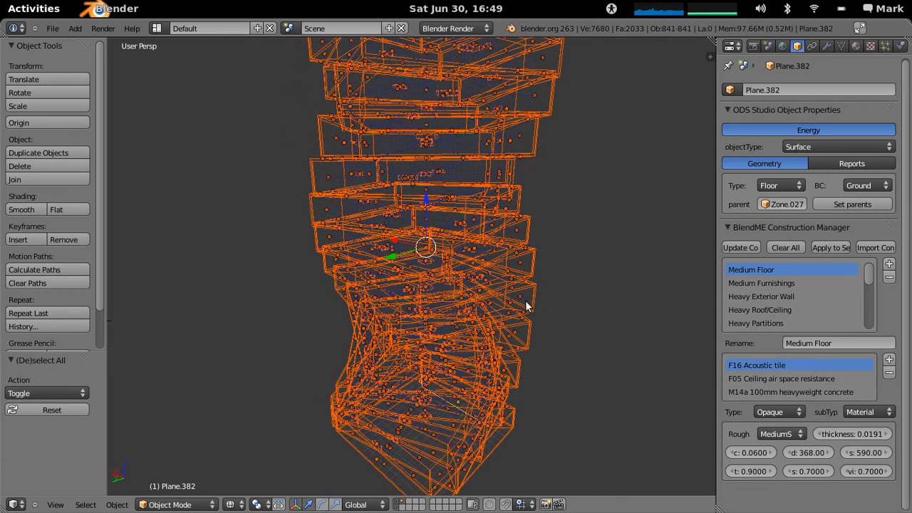
Set a window pane's ODS Studio material type to Window with Glazing subtype
{"action": "left_click", "coordinate": [520, 296]}
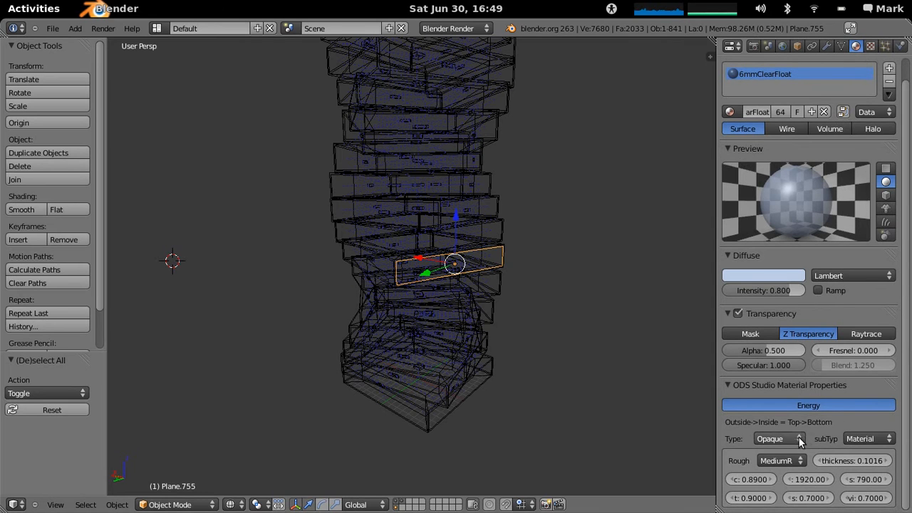
{"action": "left_click", "coordinate": [777, 438]}
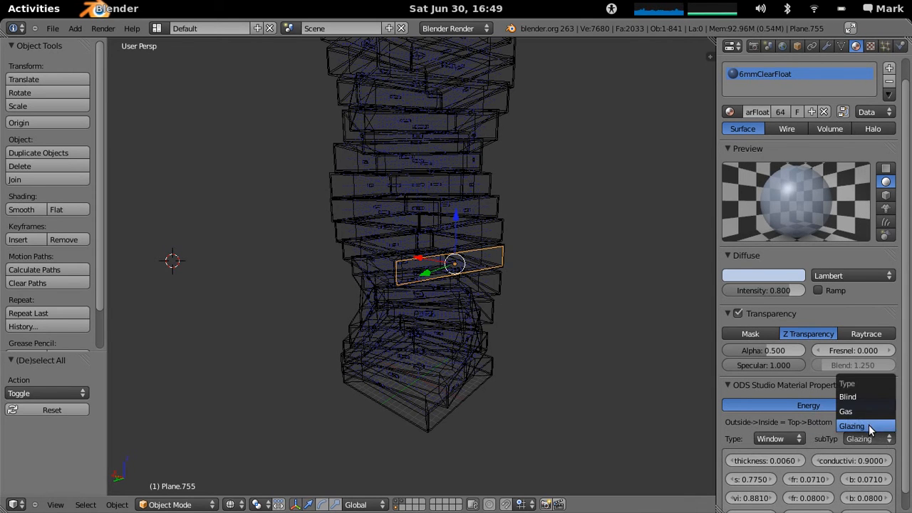
{"action": "left_click", "coordinate": [852, 426]}
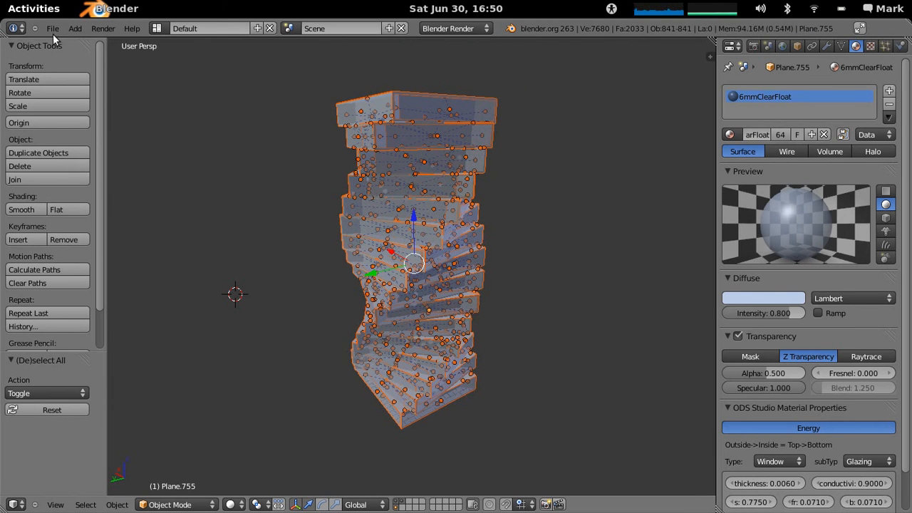
Show the scene's ODS Studio EnergyPlus Control settings with 4 threads and Perth weather
{"action": "left_click", "coordinate": [52, 28]}
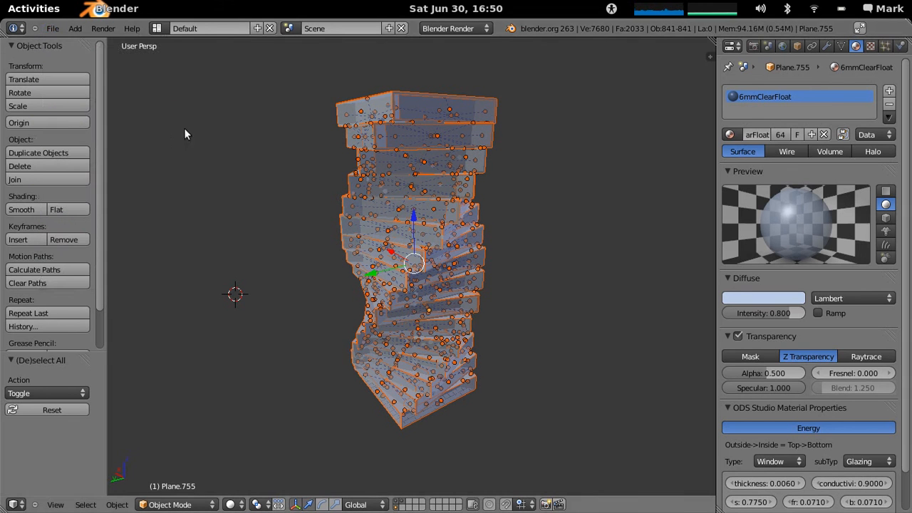
{"action": "left_click", "coordinate": [768, 45]}
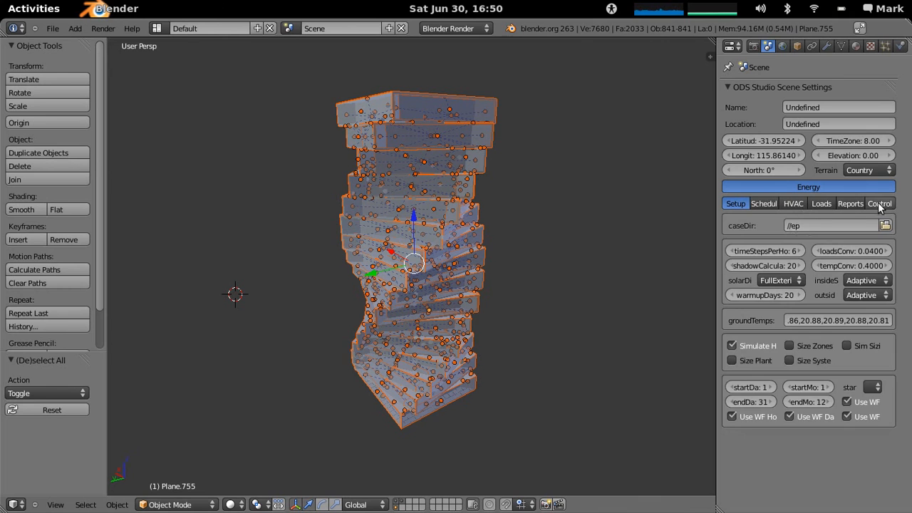
{"action": "left_click", "coordinate": [879, 203]}
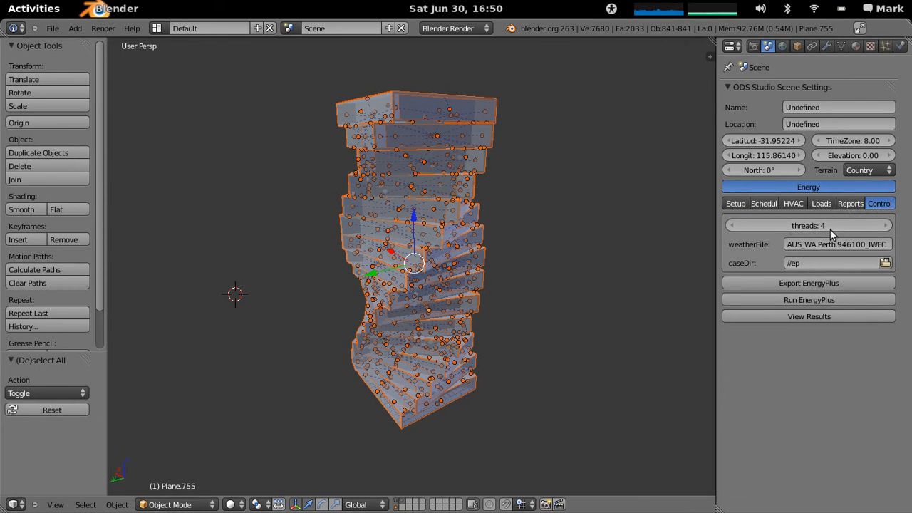
{"action": "mouse_move", "coordinate": [812, 237]}
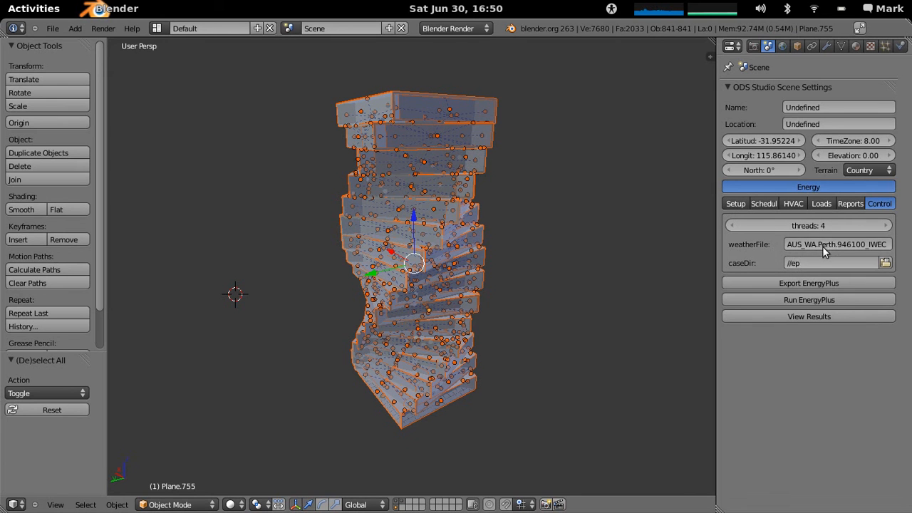
{"action": "mouse_move", "coordinate": [808, 283]}
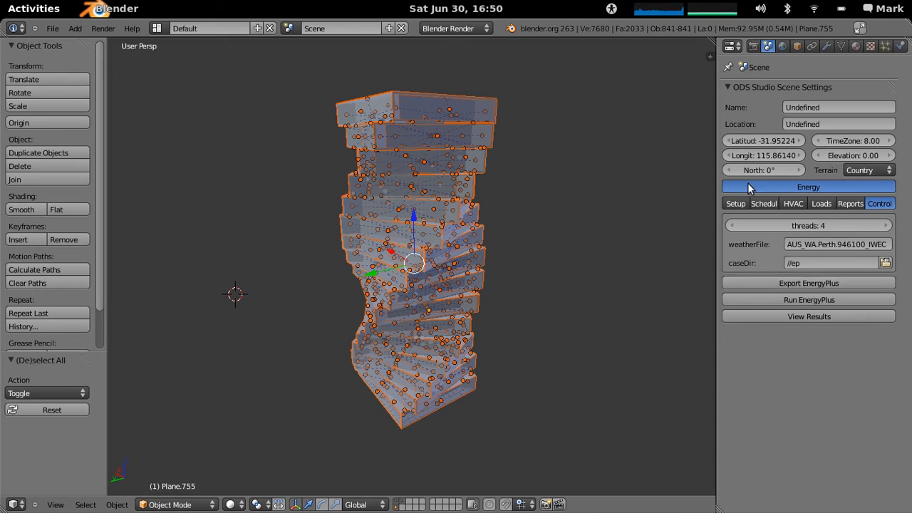
{"action": "mouse_move", "coordinate": [808, 299]}
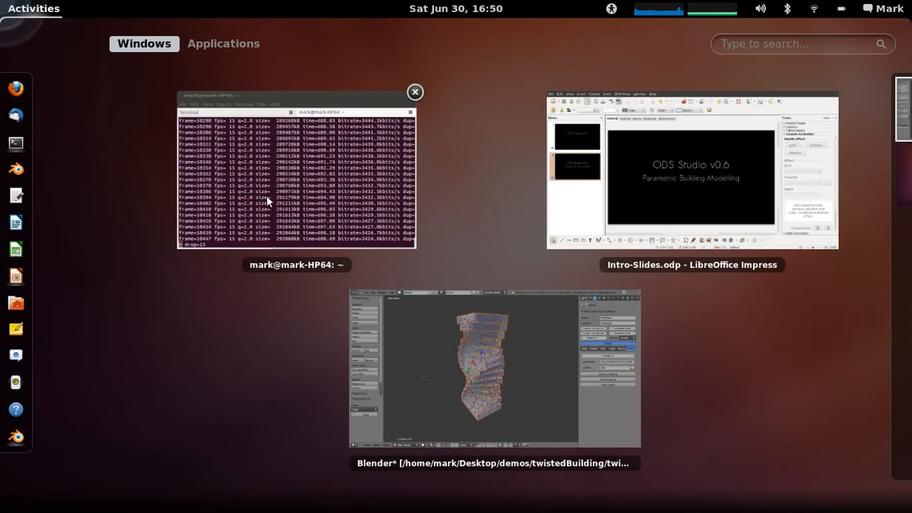
Switch to the Terminal showing EnergyPlus running model.idf for Perth
{"action": "left_click", "coordinate": [297, 171]}
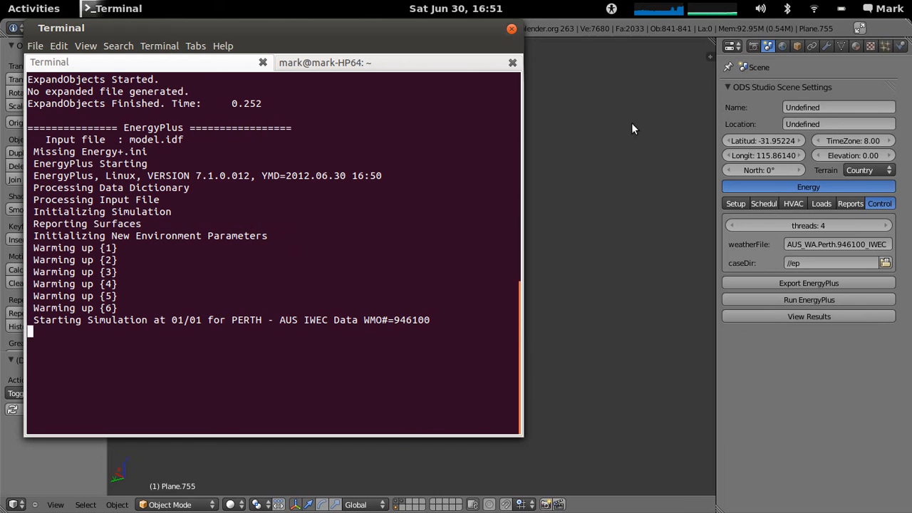
{"action": "mouse_move", "coordinate": [745, 404]}
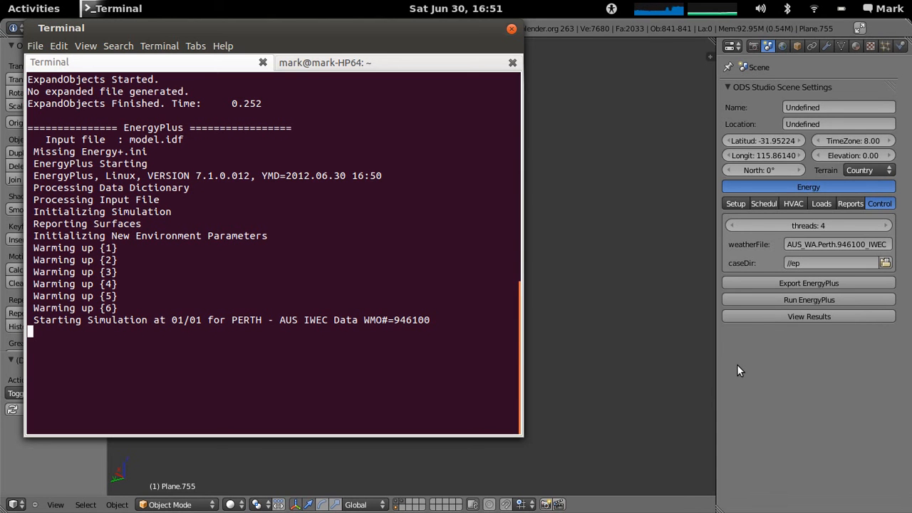
{"action": "mouse_move", "coordinate": [642, 90]}
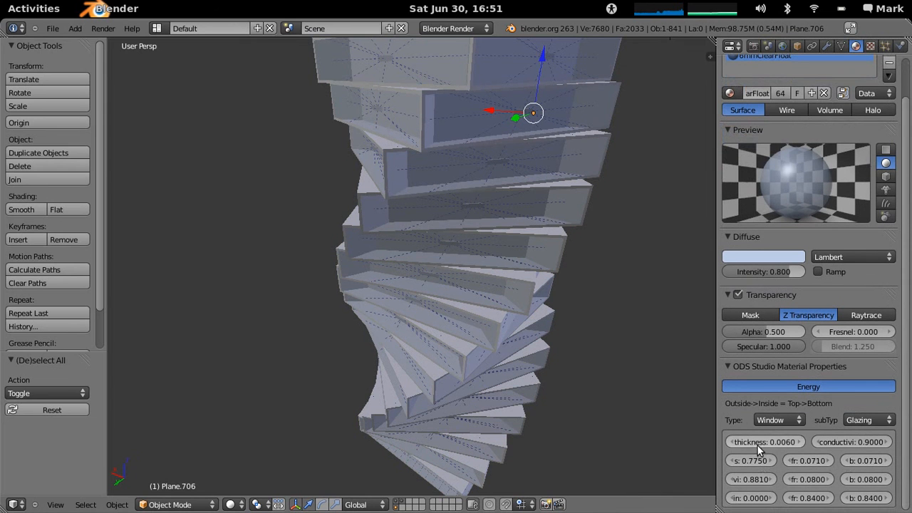
Set glazing thickness to 0.0120 and run the //ep-12mm EnergyPlus case
{"action": "left_click", "coordinate": [763, 441]}
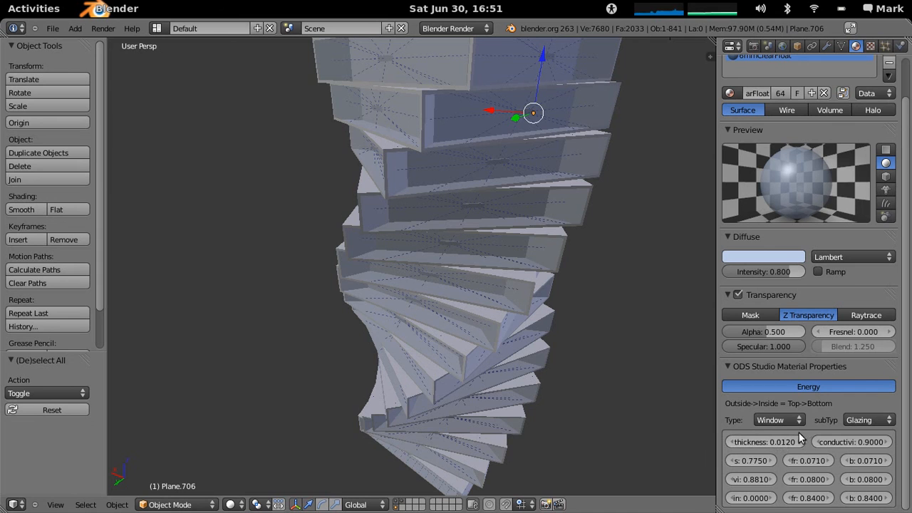
{"action": "mouse_move", "coordinate": [896, 410]}
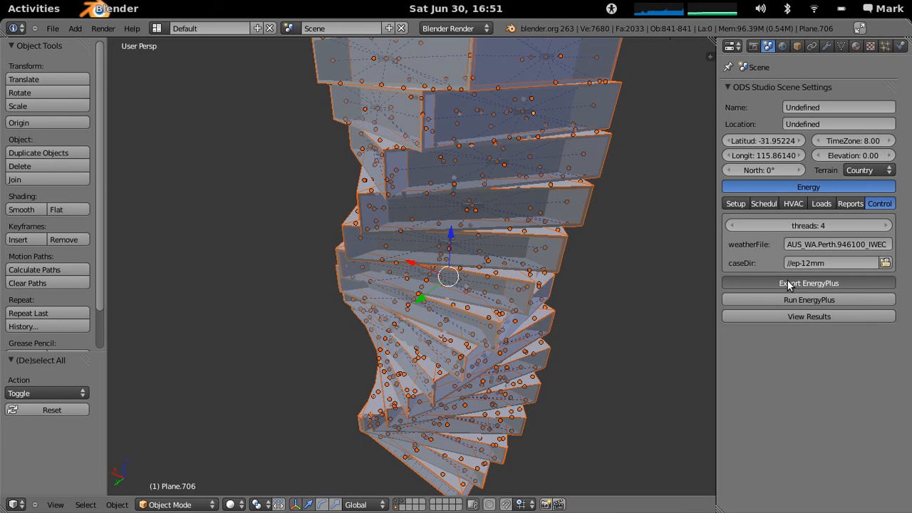
{"action": "mouse_move", "coordinate": [791, 302]}
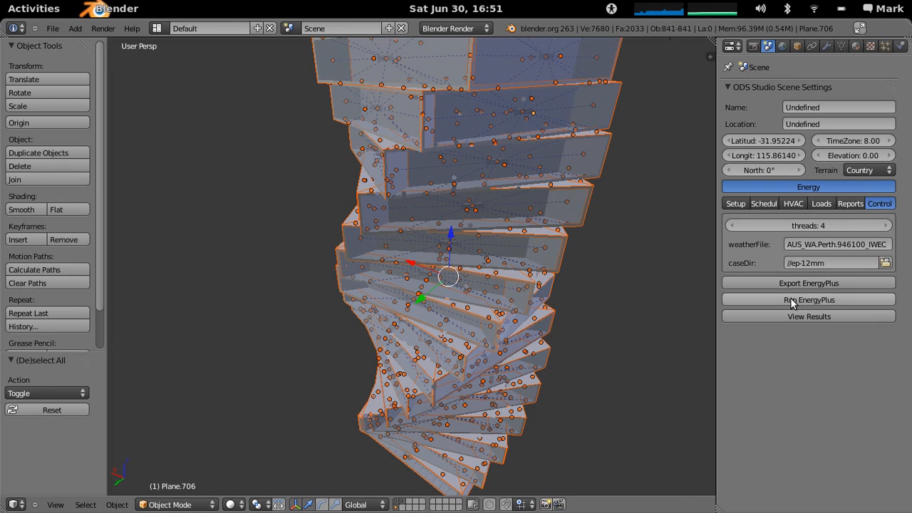
{"action": "mouse_move", "coordinate": [681, 42]}
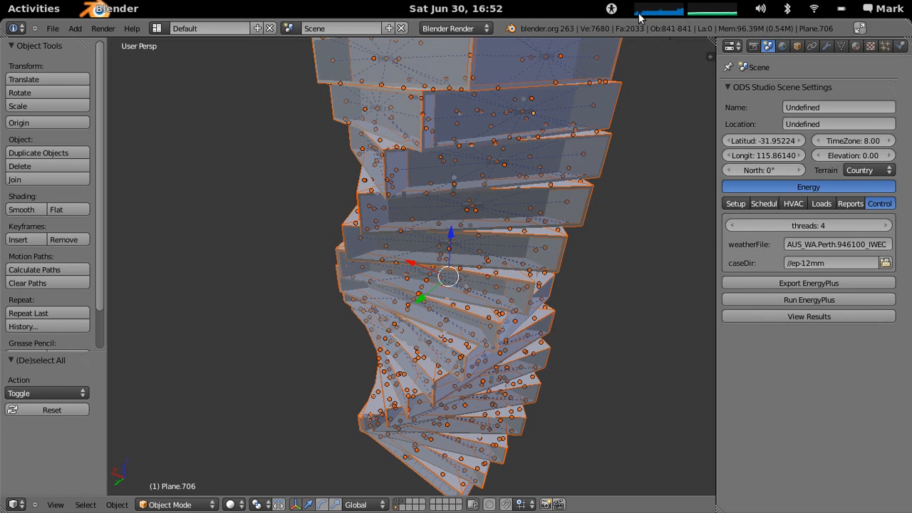
{"action": "left_click", "coordinate": [34, 8]}
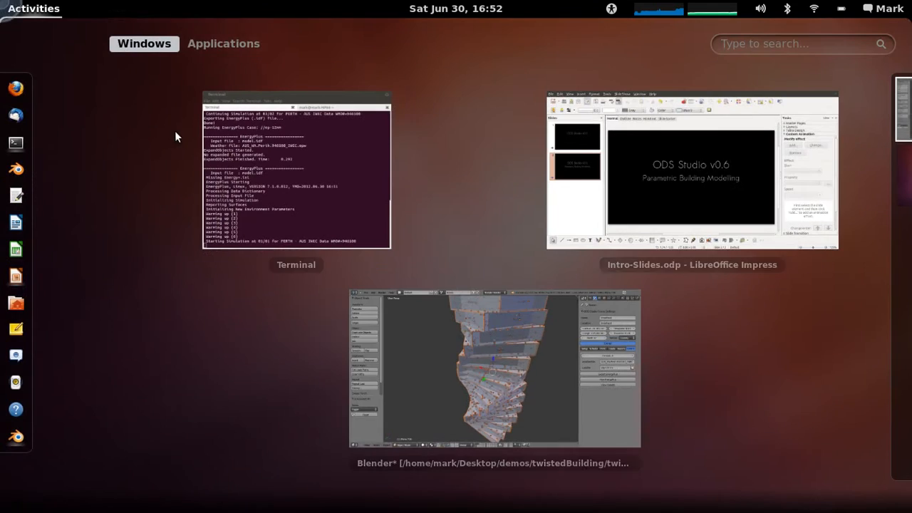
{"action": "left_click", "coordinate": [296, 170]}
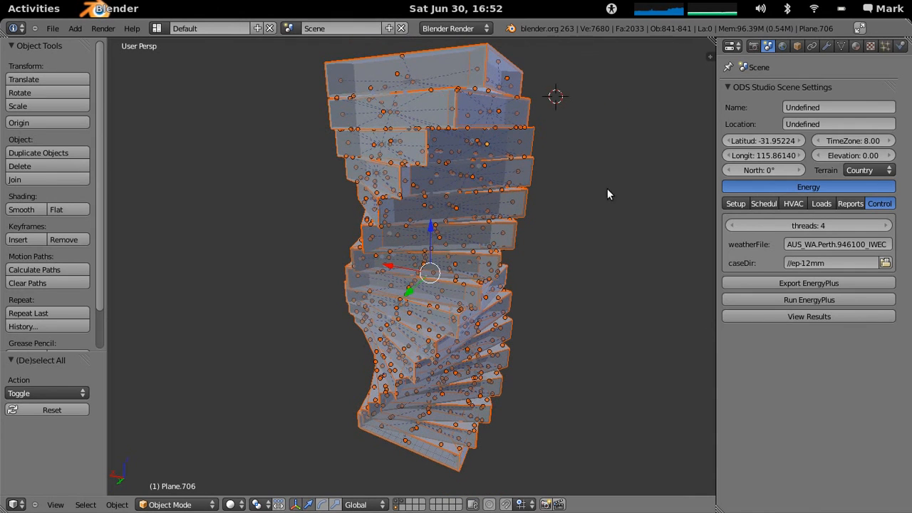
{"action": "mouse_move", "coordinate": [461, 285]}
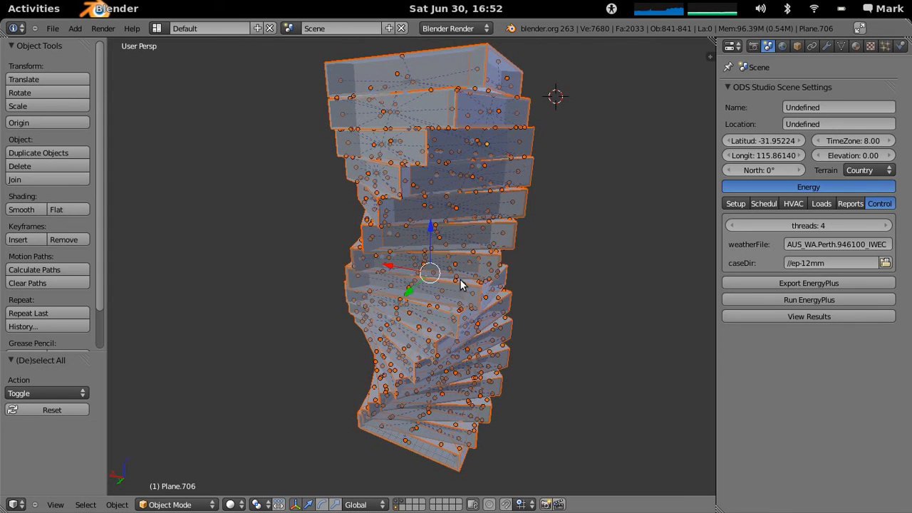
{"action": "mouse_move", "coordinate": [456, 369]}
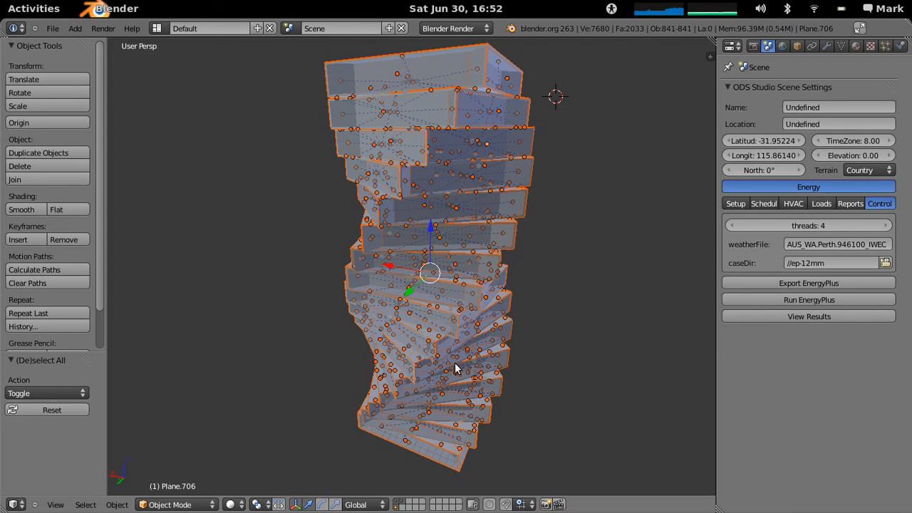
{"action": "mouse_move", "coordinate": [476, 143]}
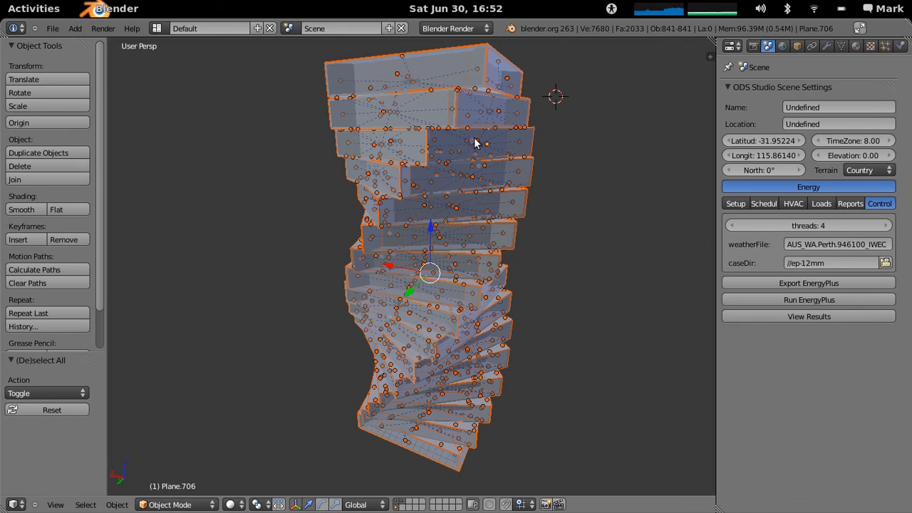
{"action": "mouse_move", "coordinate": [468, 362]}
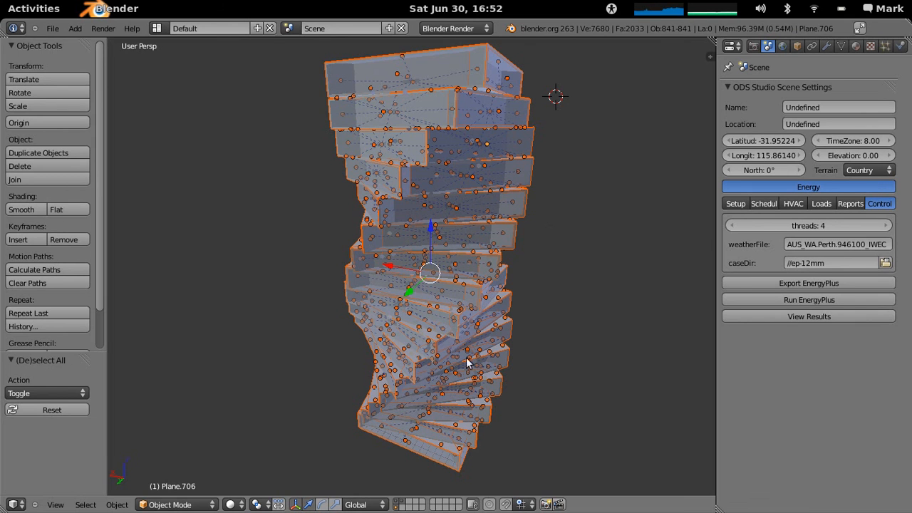
{"action": "mouse_move", "coordinate": [475, 322]}
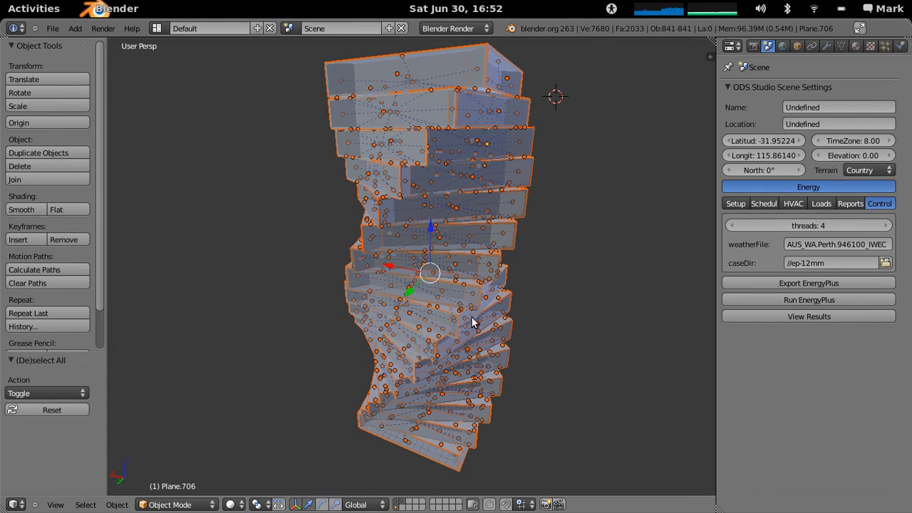
{"action": "mouse_move", "coordinate": [456, 385]}
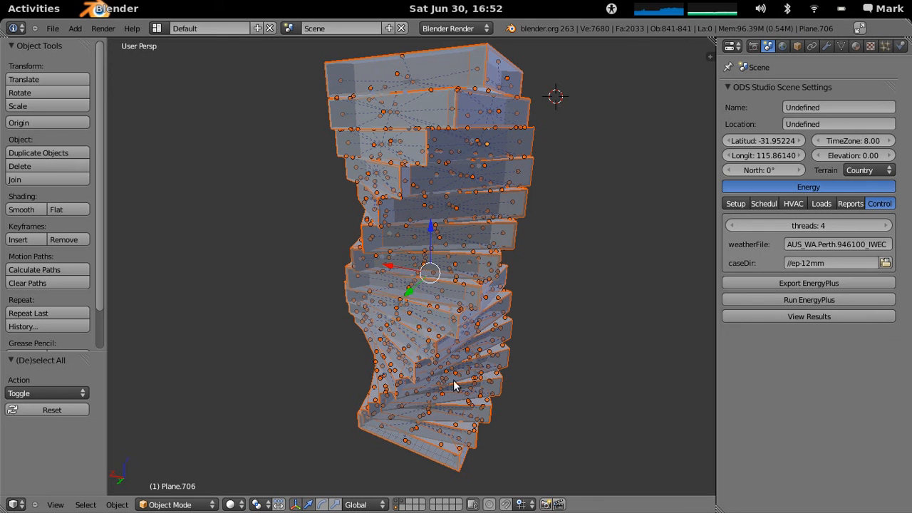
{"action": "mouse_move", "coordinate": [456, 363]}
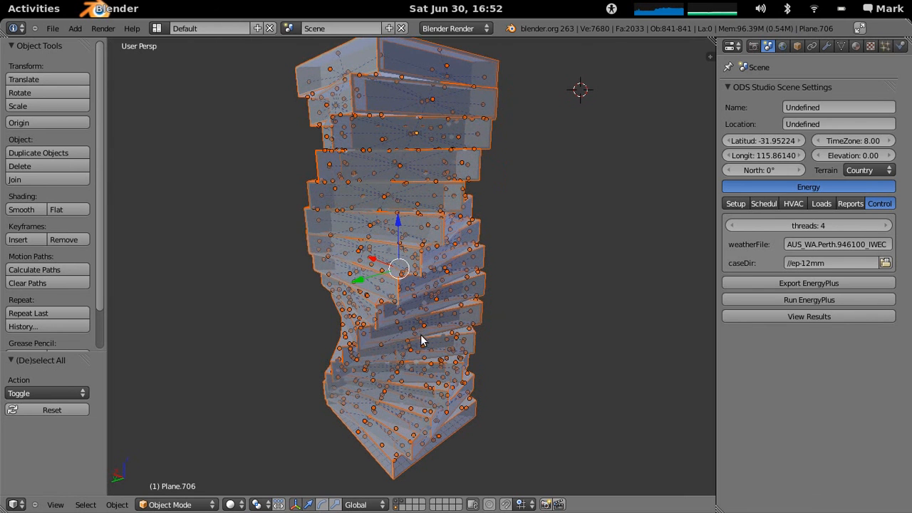
{"action": "mouse_move", "coordinate": [403, 326]}
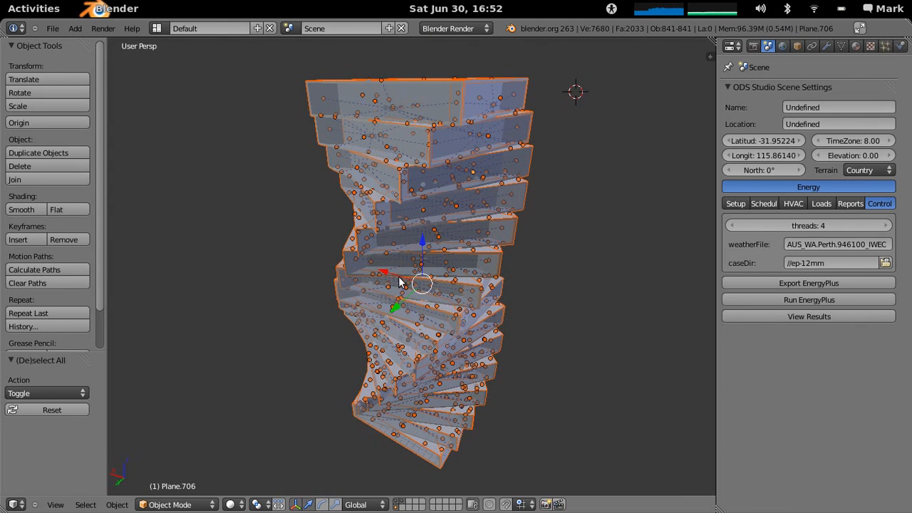
{"action": "mouse_move", "coordinate": [567, 301]}
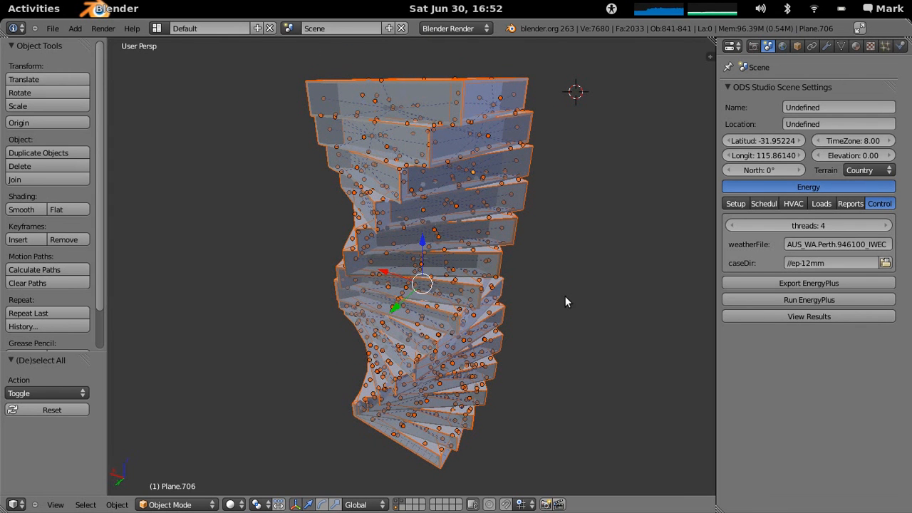
{"action": "mouse_move", "coordinate": [469, 276]}
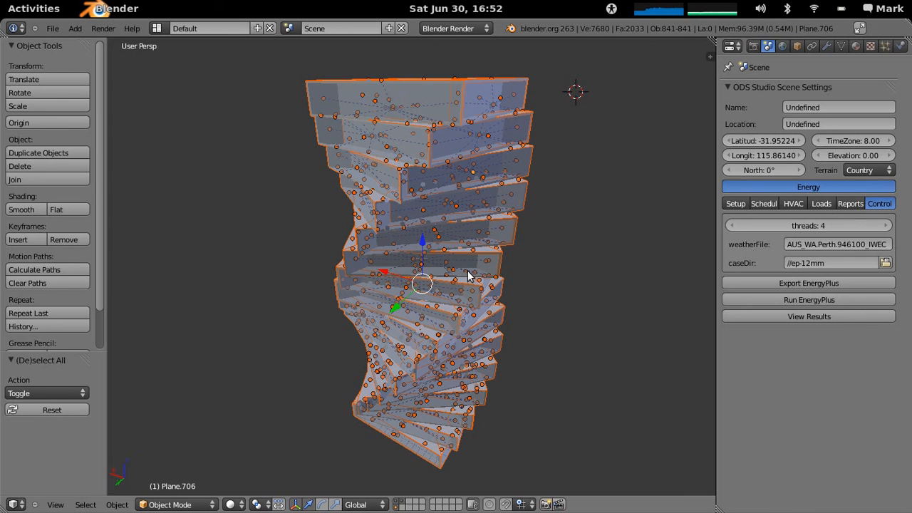
{"action": "mouse_move", "coordinate": [356, 269]}
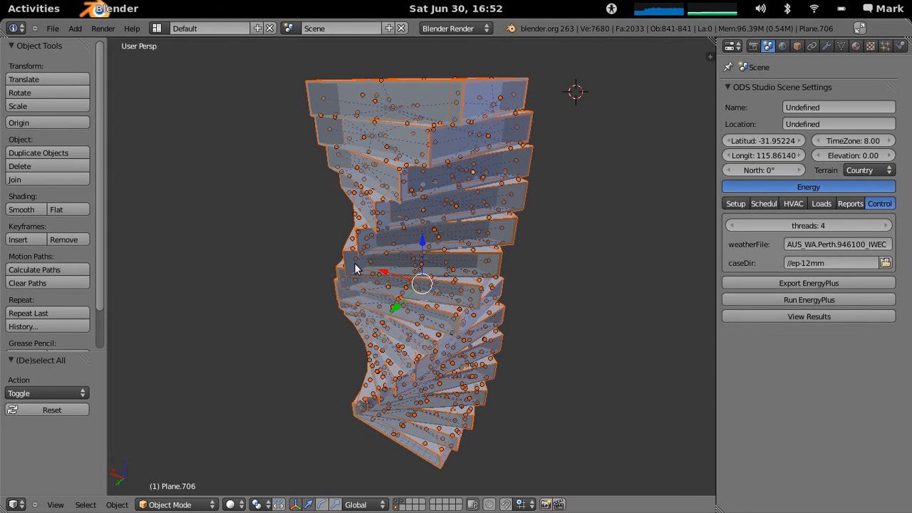